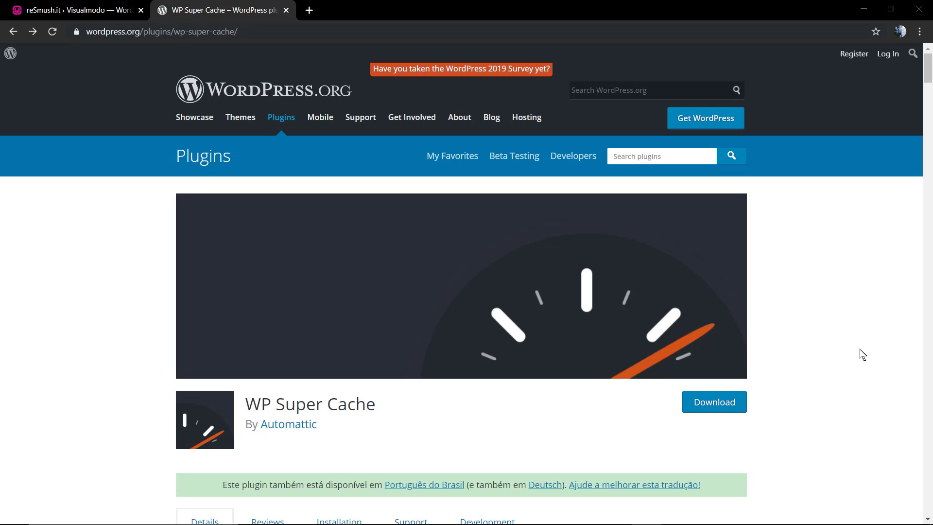
Read down the WP Super Cache plugin page and open its developer documentation in a new tab.
scroll(down, 3)
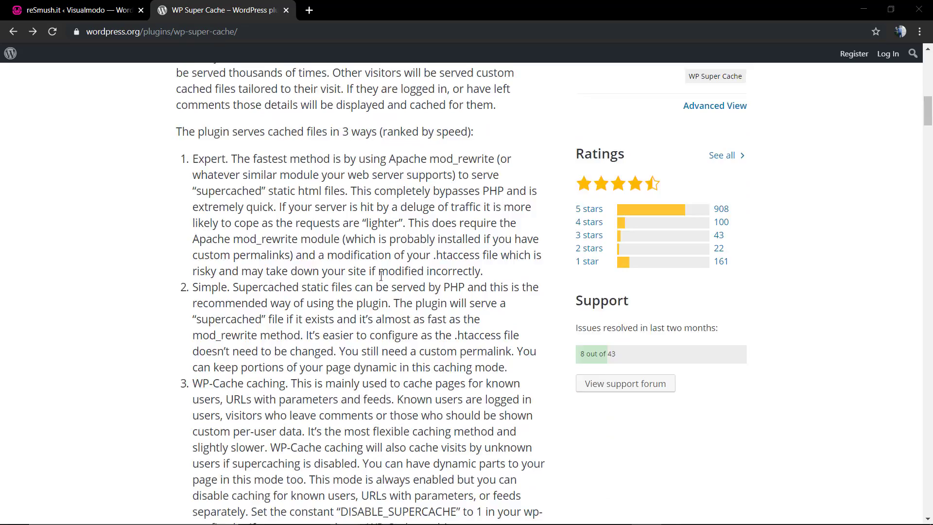
scroll(down, 3)
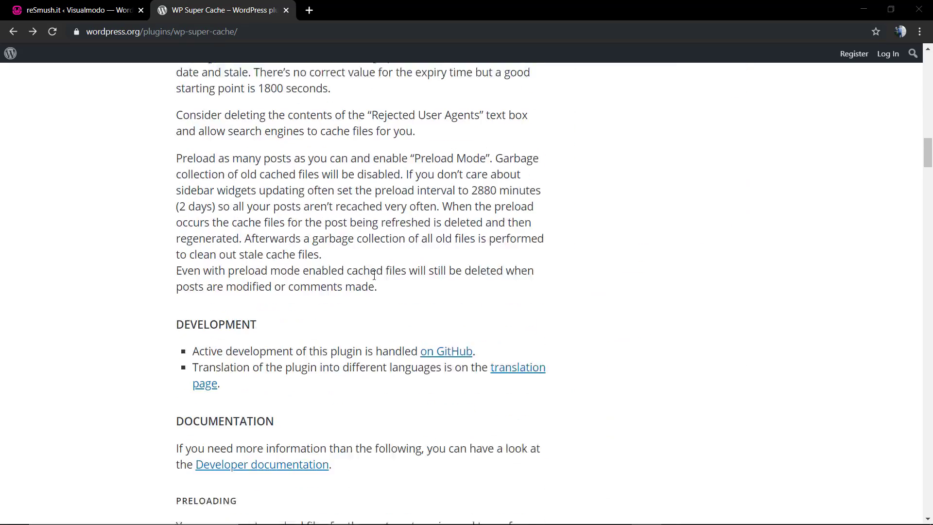
scroll(down, 3)
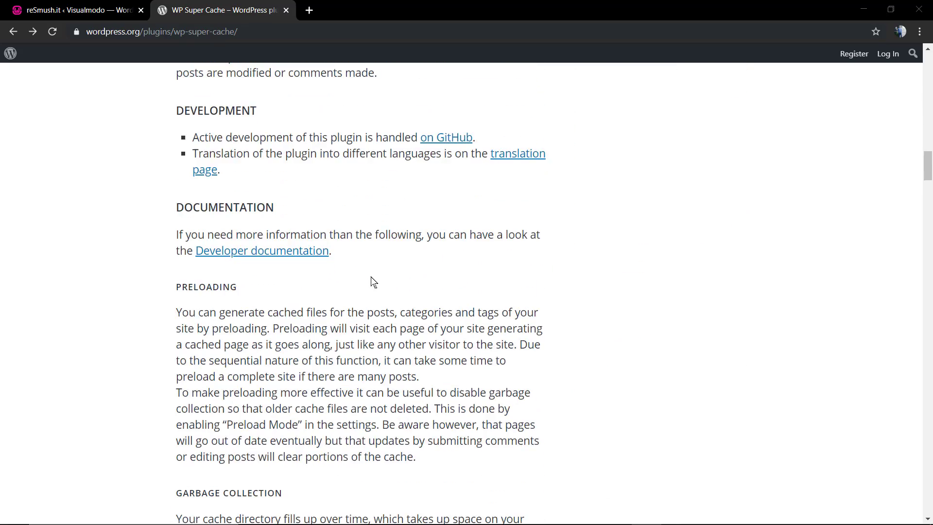
scroll(down, 3)
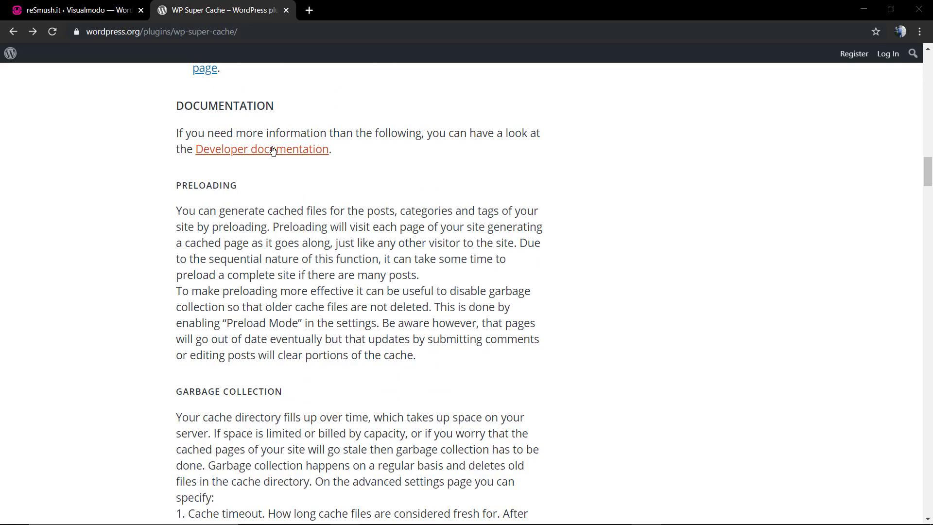
click(261, 148)
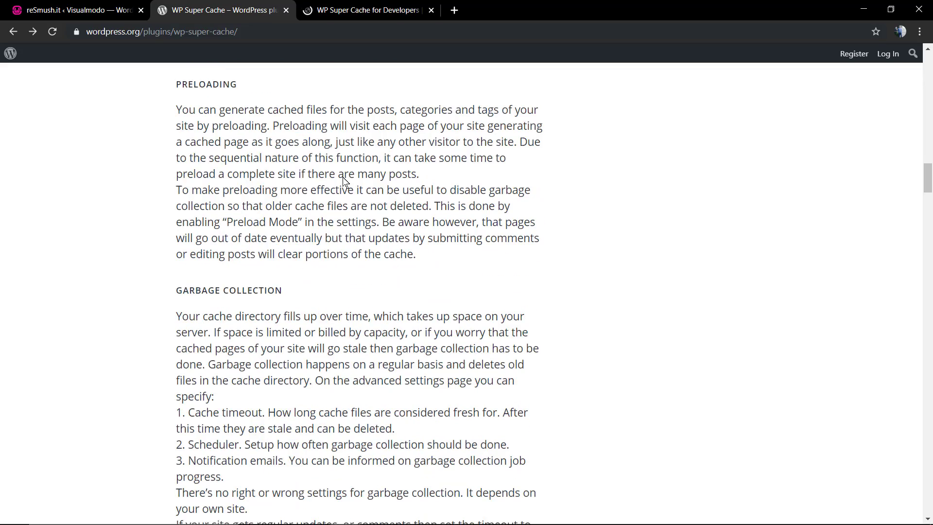
Continue reading through the rest of the WP Super Cache plugin page.
scroll(down, 3)
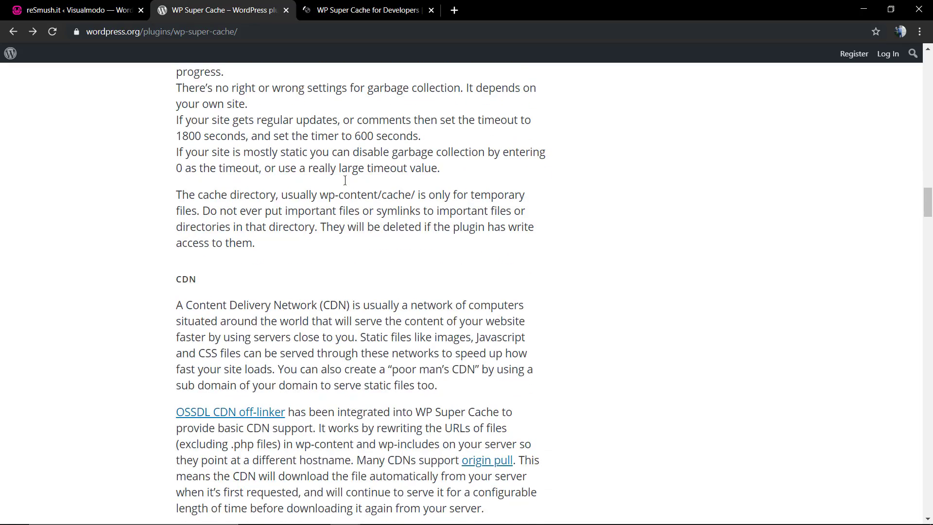
scroll(down, 3)
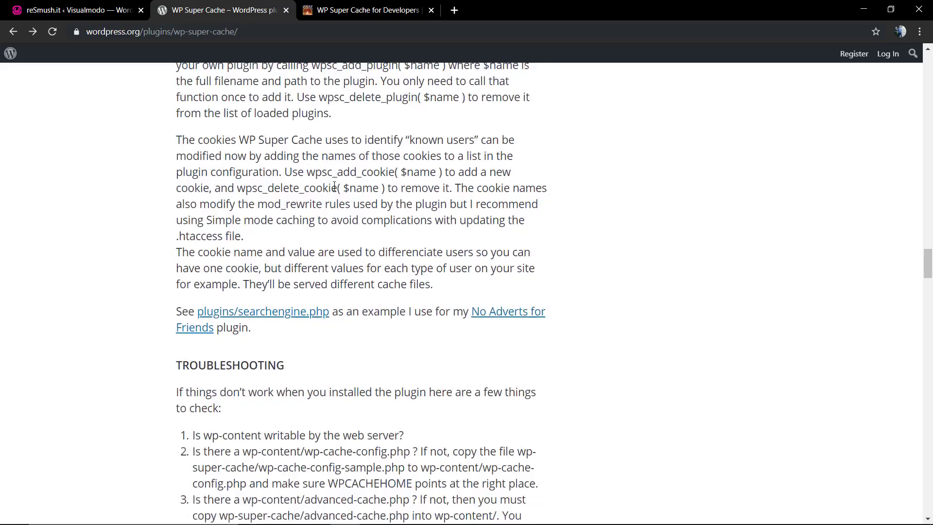
scroll(down, 3)
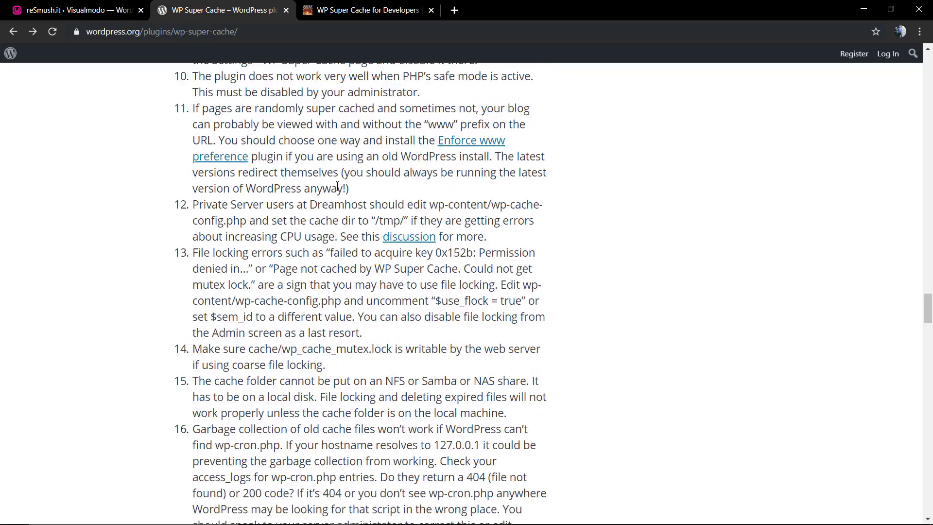
scroll(down, 3)
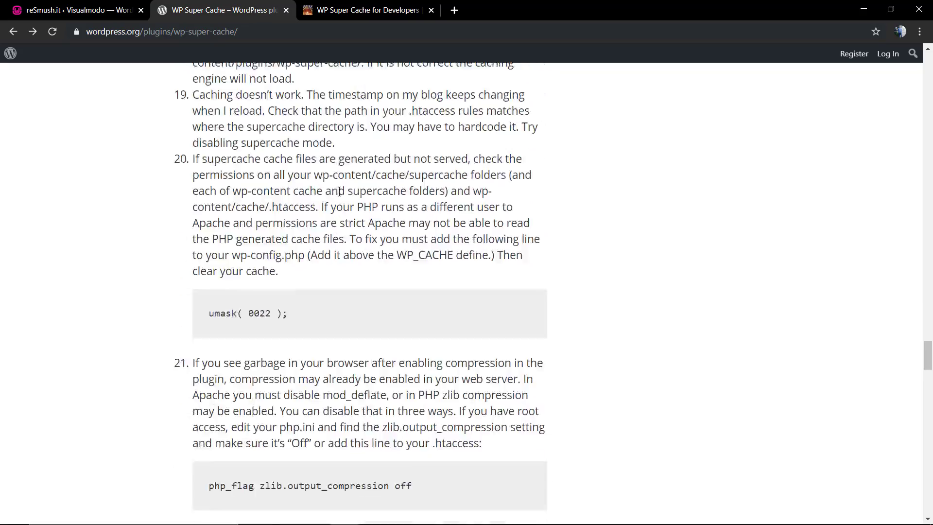
scroll(down, 3)
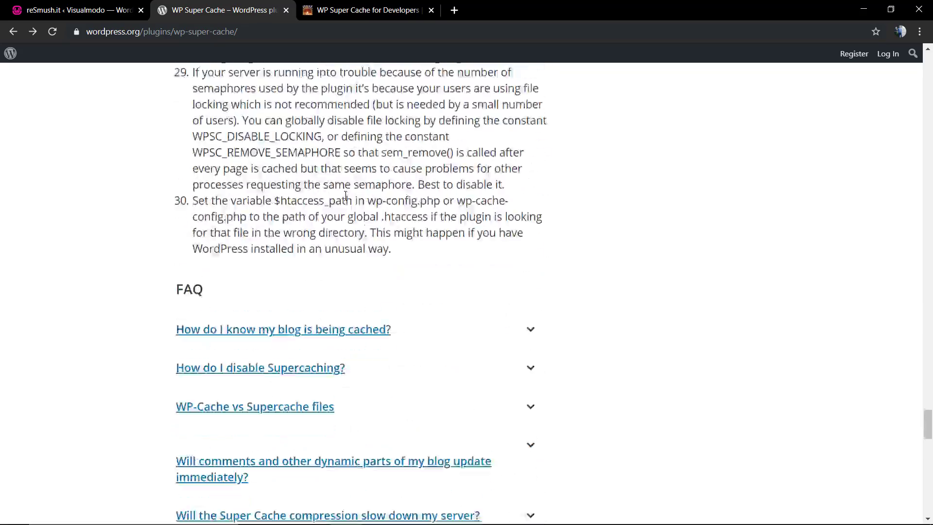
scroll(down, 3)
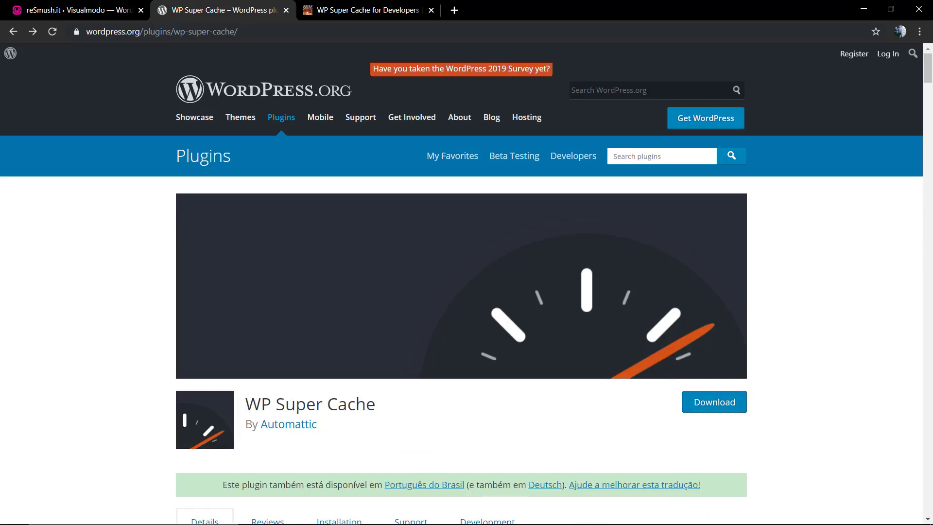
click(367, 9)
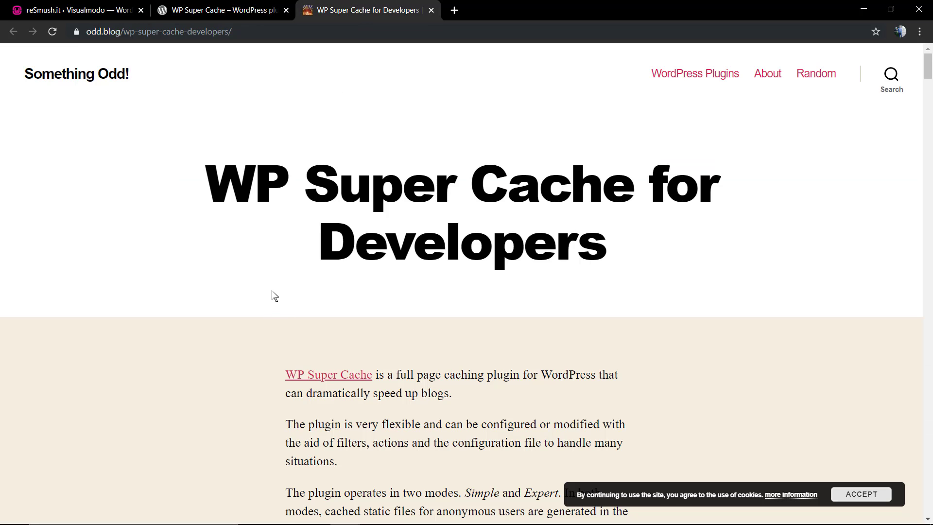
scroll(down, 3)
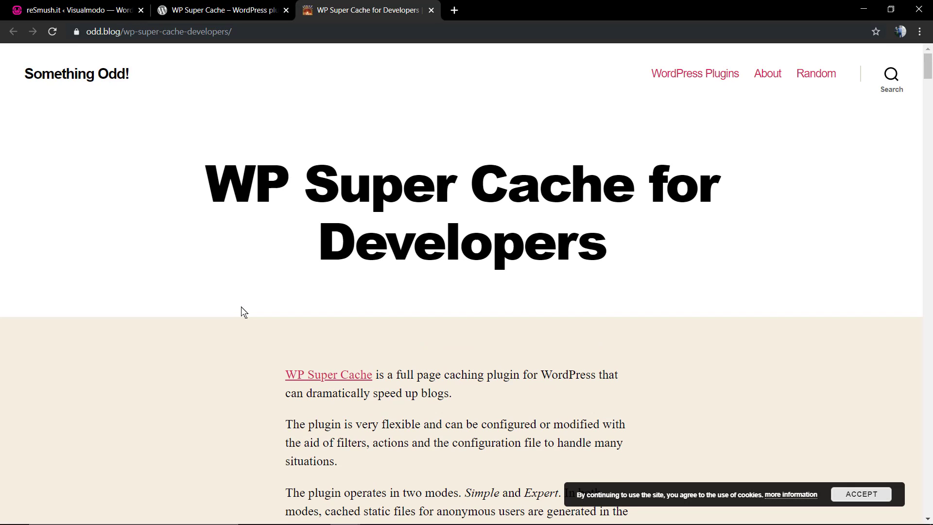
mouse_move(255, 290)
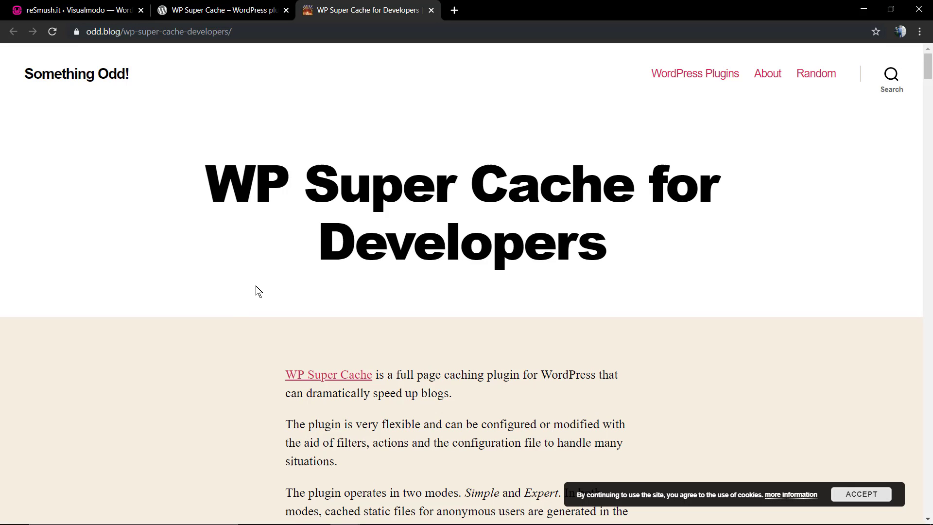
click(221, 10)
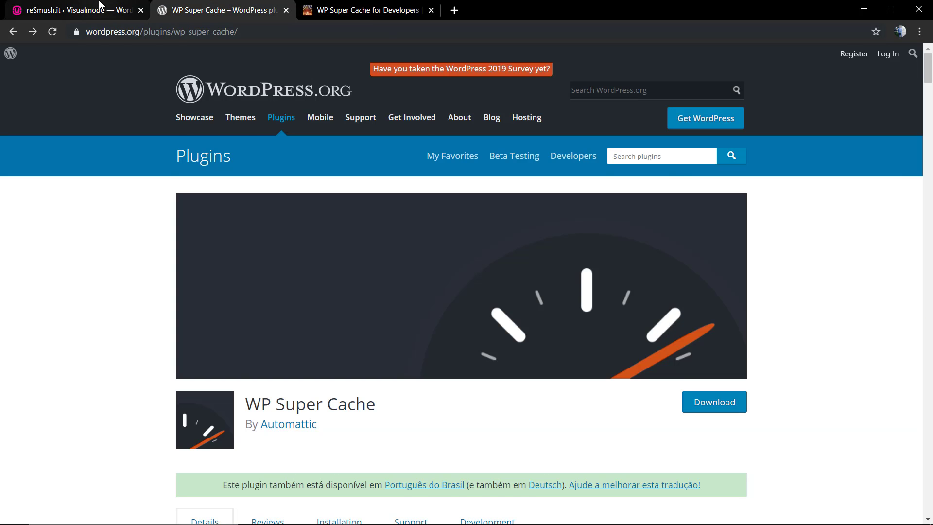
Return to the local site's admin area and show the Dashboard.
click(71, 9)
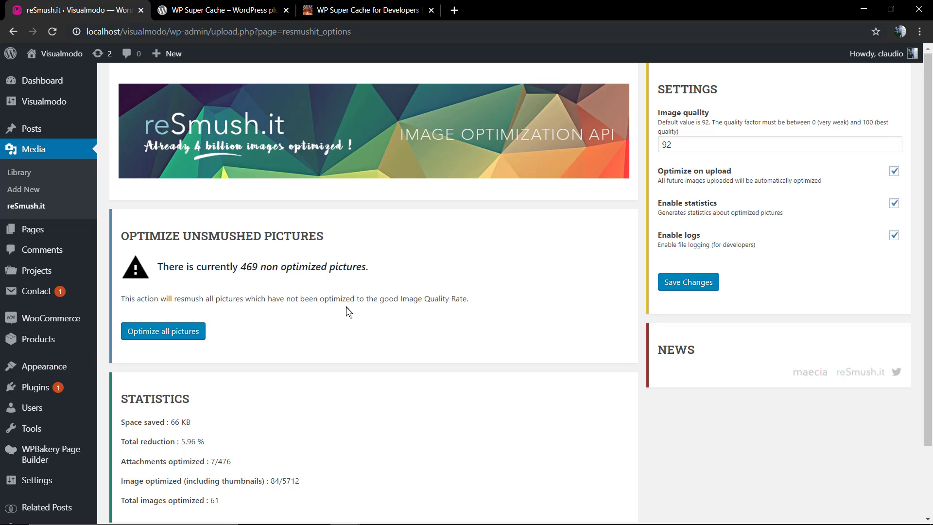
mouse_move(41, 366)
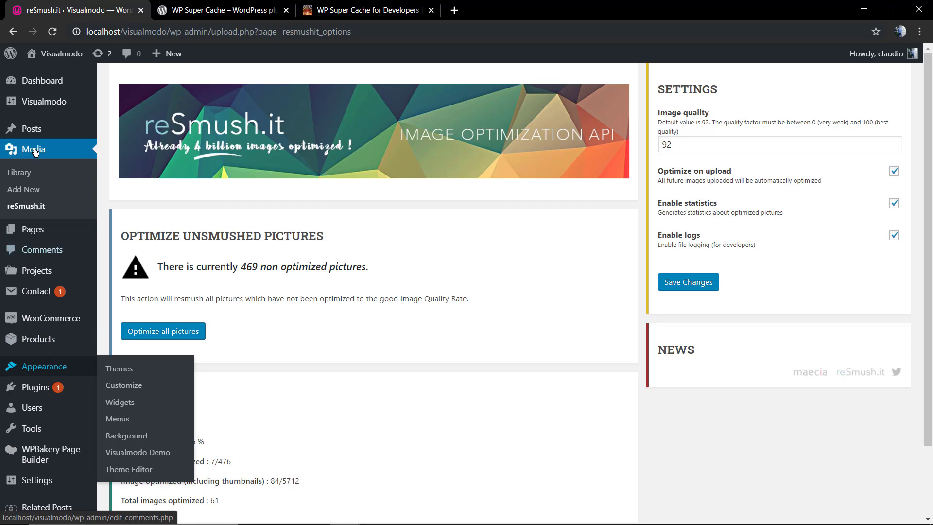
click(41, 81)
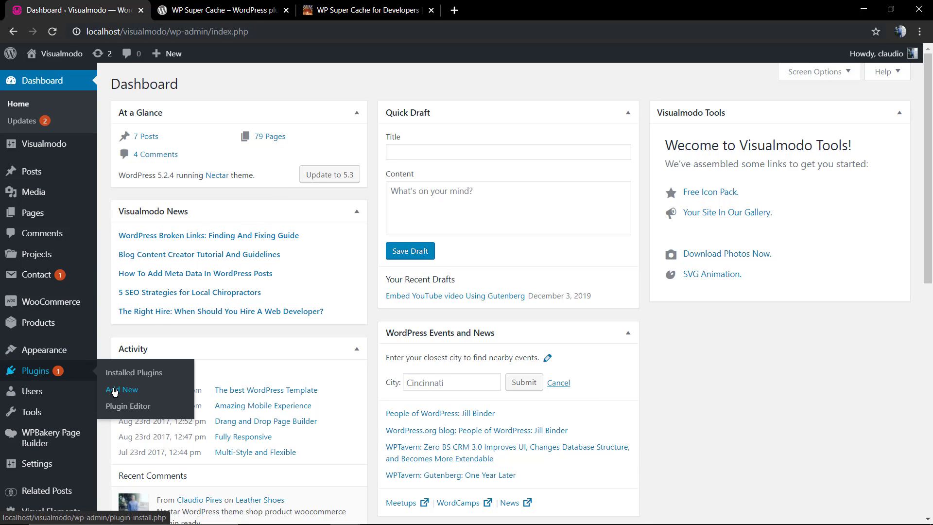
Search Add Plugins for "wp super cache" and install WP Super Cache.
click(122, 389)
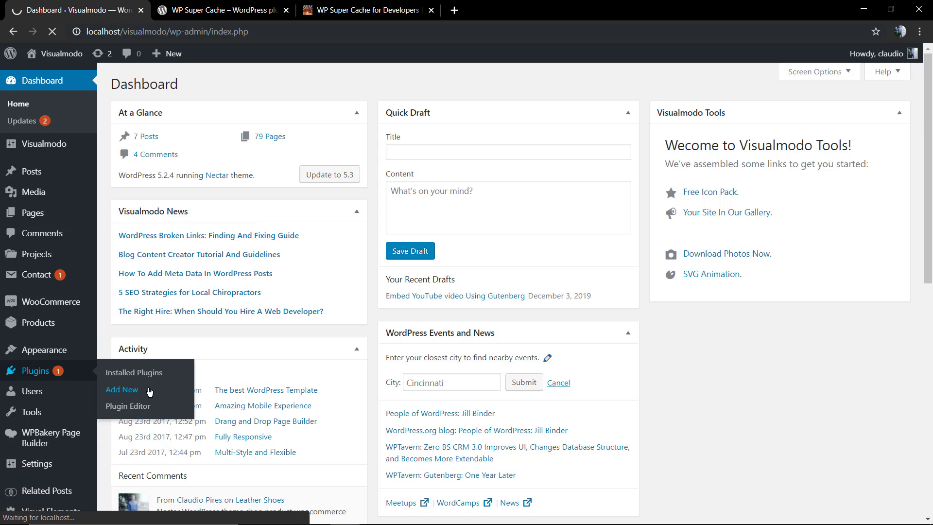
click(122, 389)
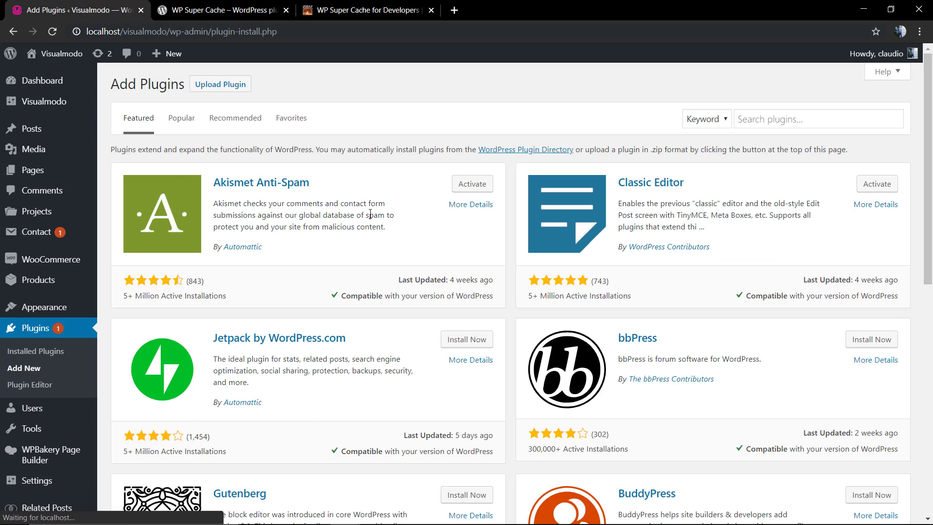
click(819, 119)
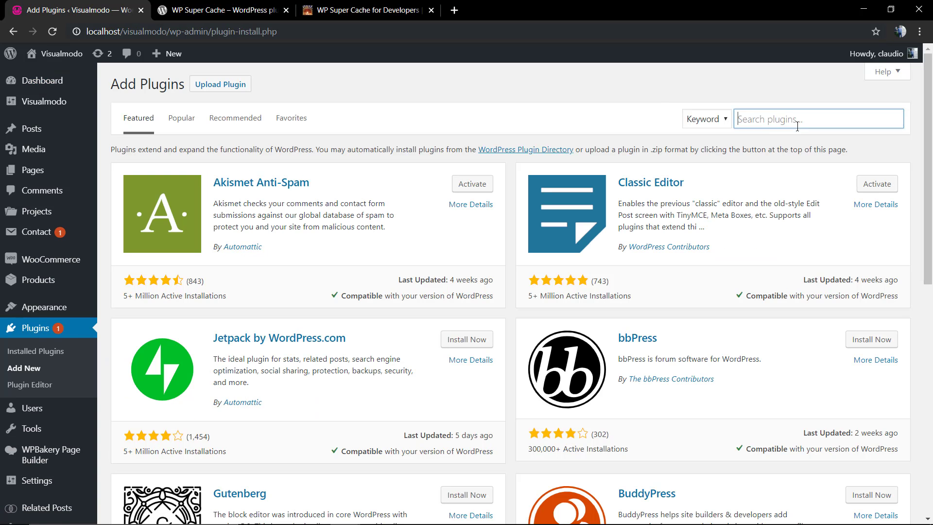
text(wp super c)
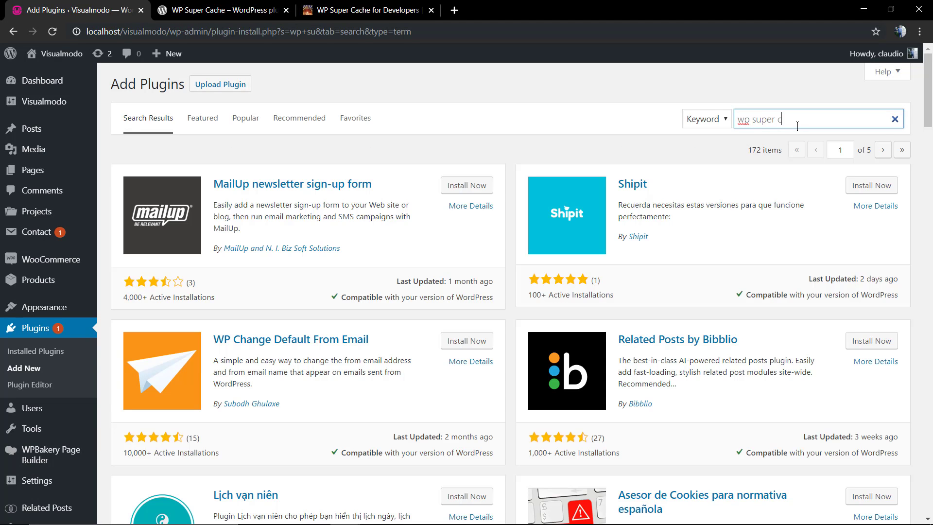
text(ache)
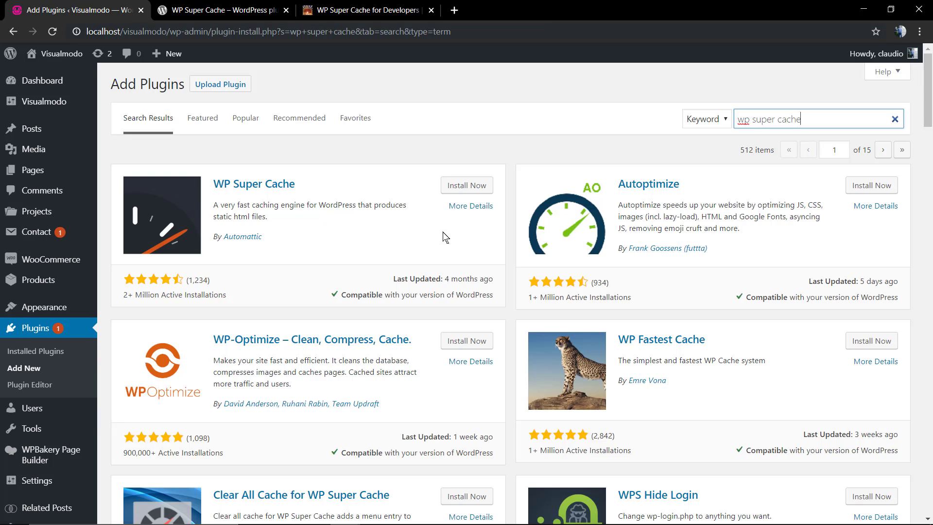
click(466, 185)
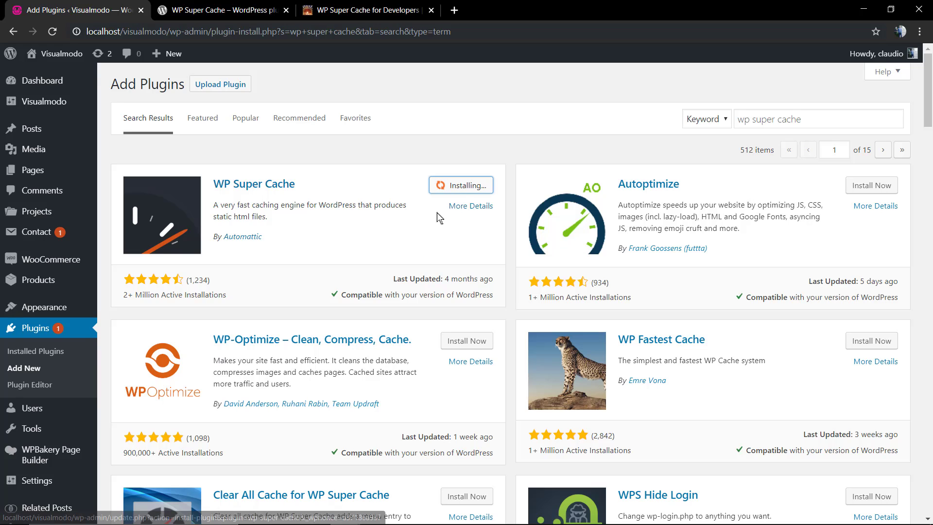
mouse_move(364, 224)
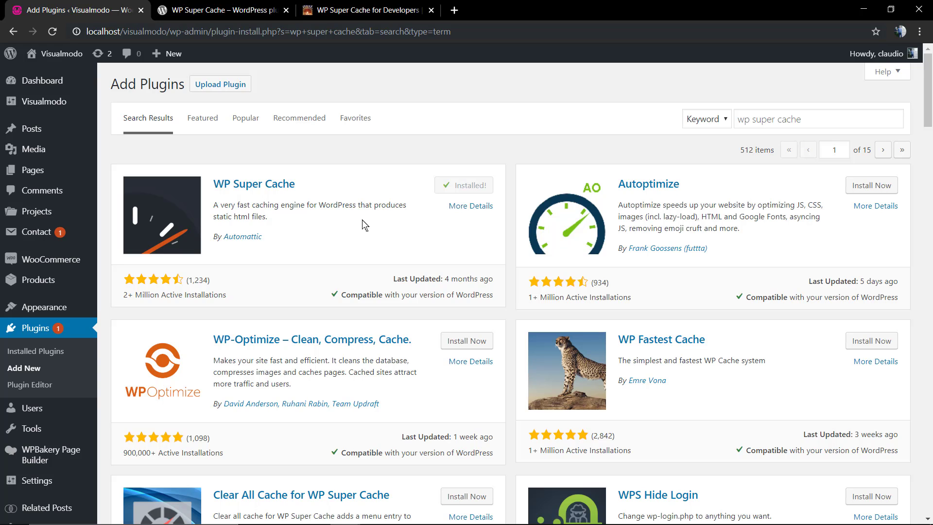
Activate the newly installed WP Super Cache plugin from the search result.
click(464, 185)
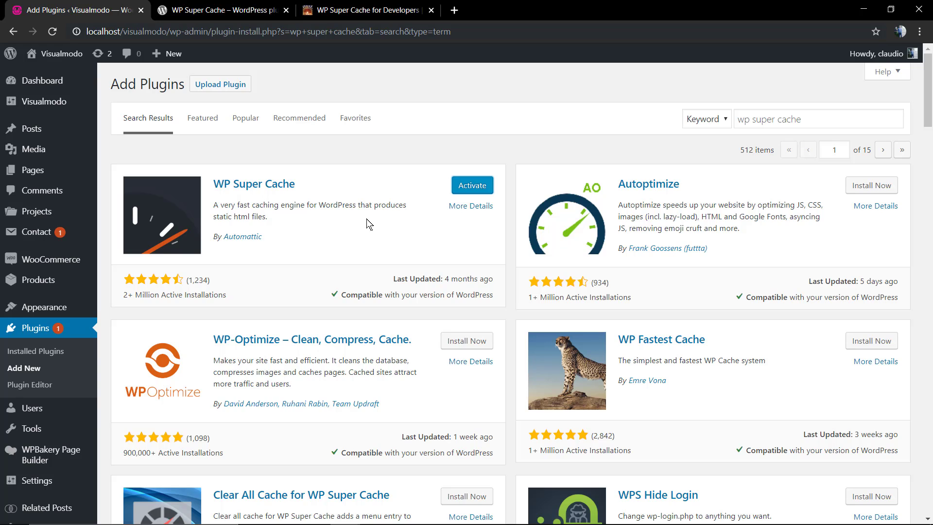
click(472, 185)
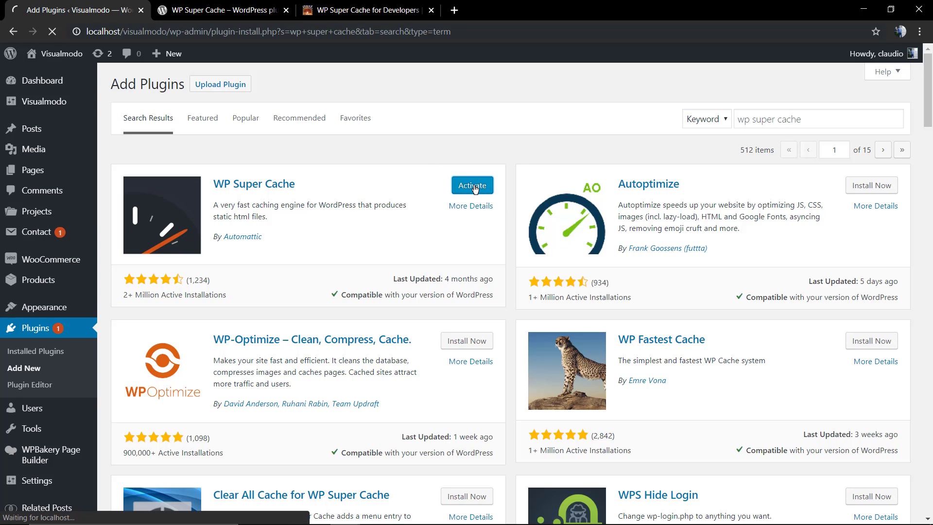
mouse_move(407, 180)
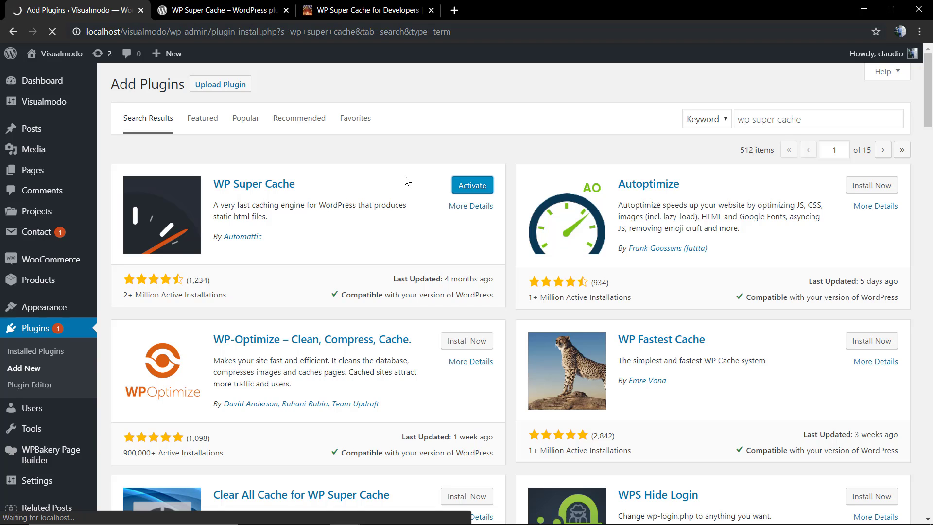
click(471, 184)
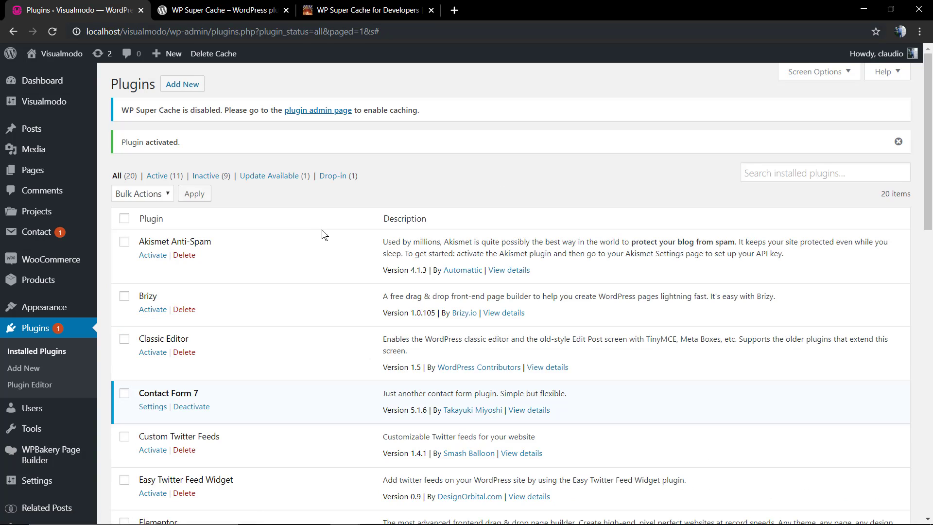
scroll(down, 3)
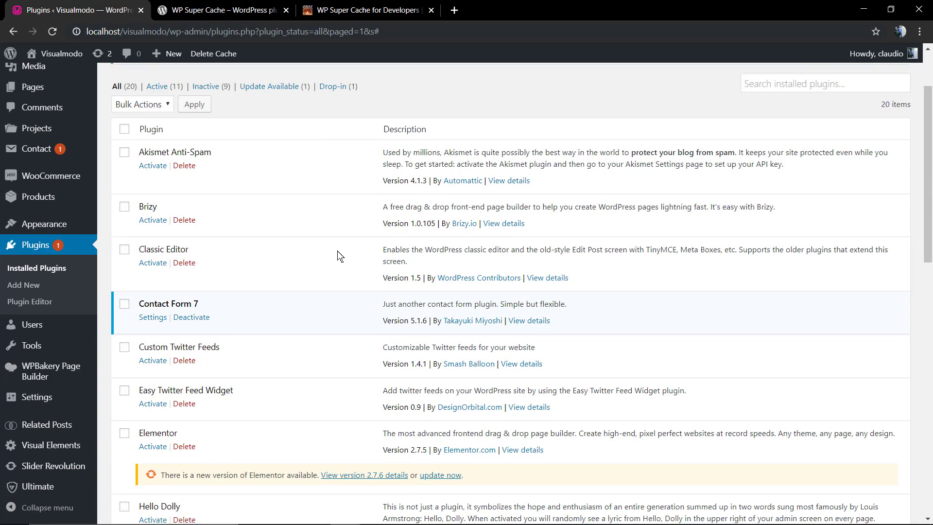
scroll(down, 3)
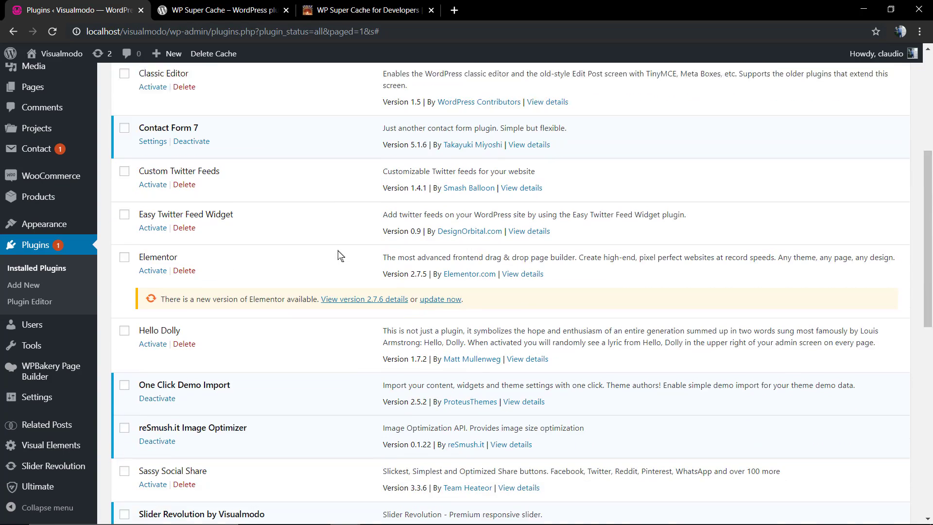
scroll(down, 3)
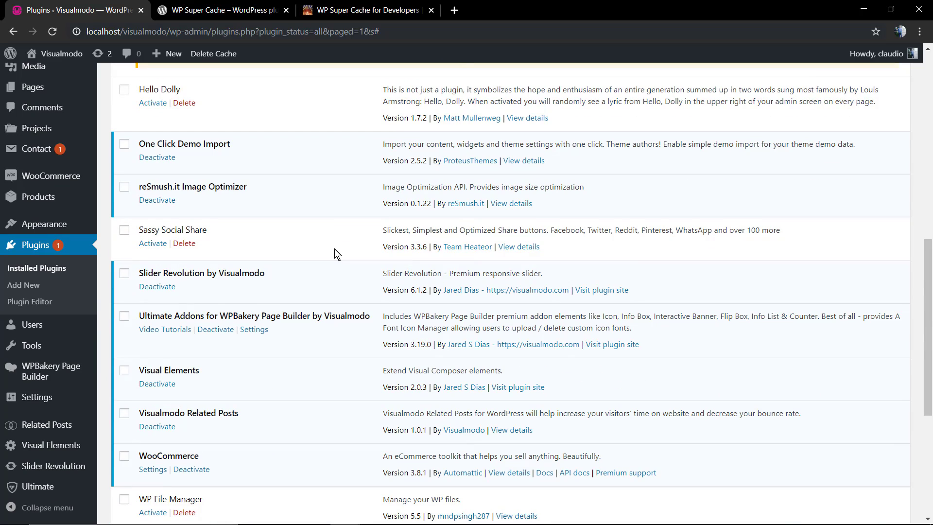
scroll(down, 3)
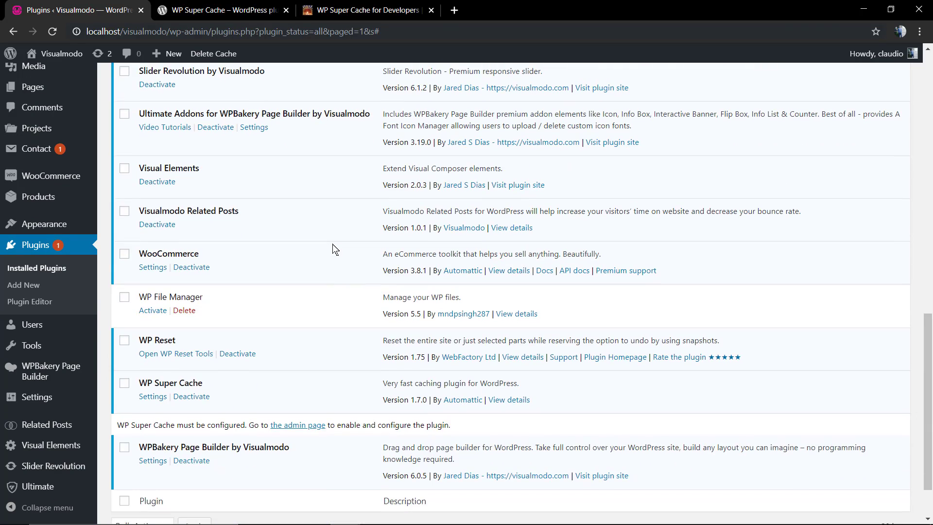
scroll(down, 3)
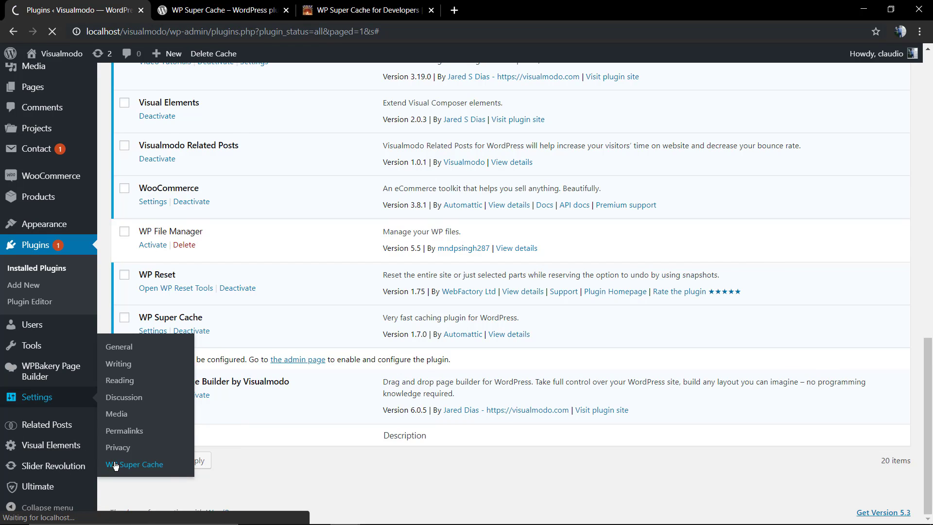
In Settings > WP Super Cache, dismiss the writeable wp-content warning and switch caching on.
click(134, 464)
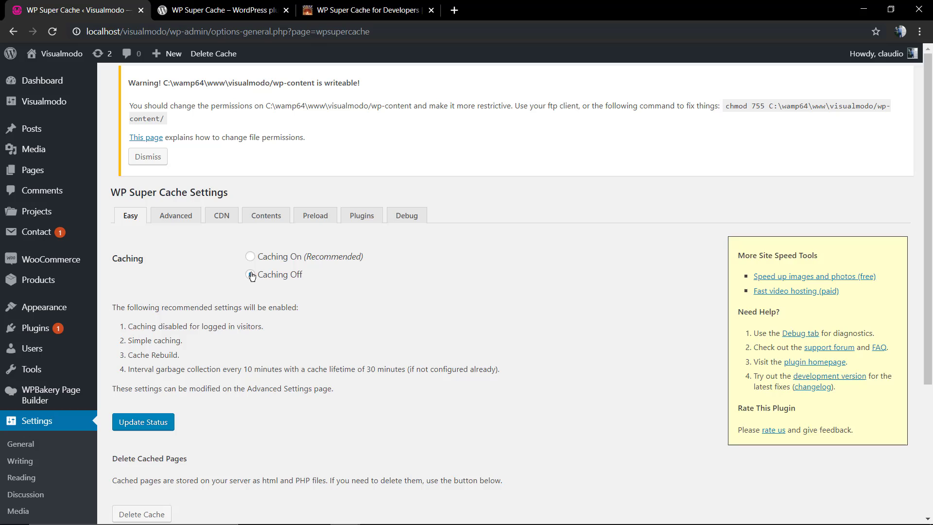
click(250, 274)
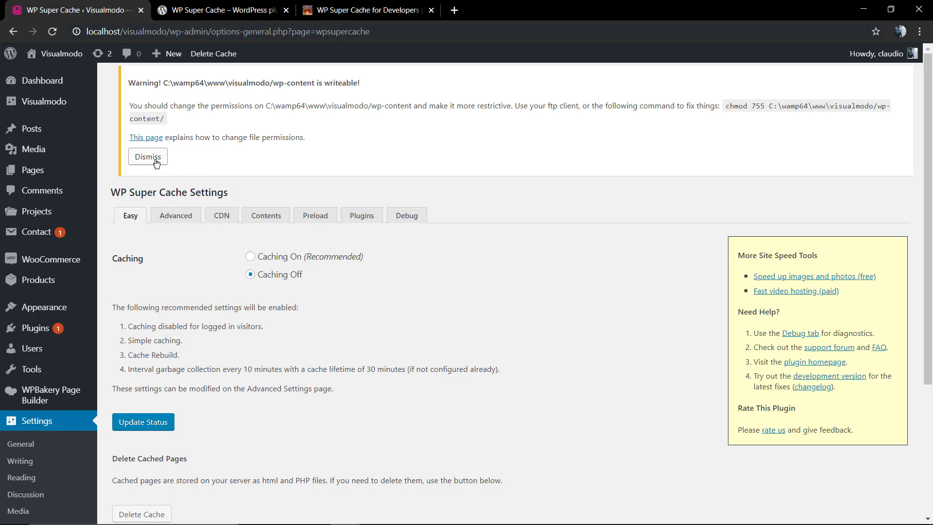
click(148, 157)
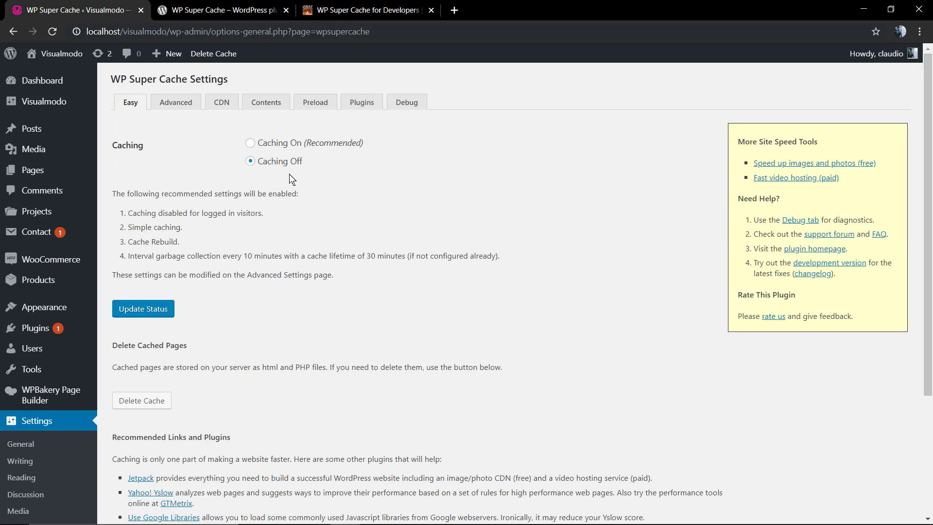
mouse_move(273, 154)
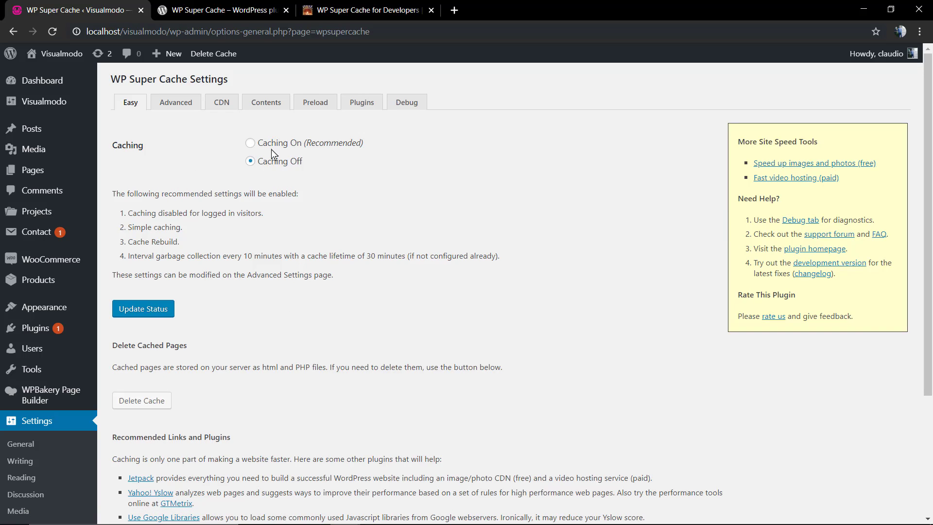
click(250, 143)
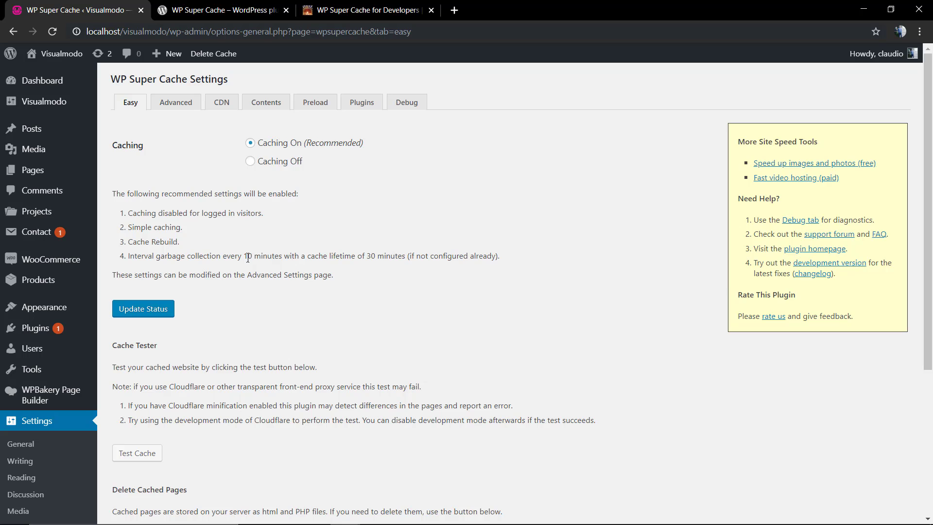
scroll(down, 3)
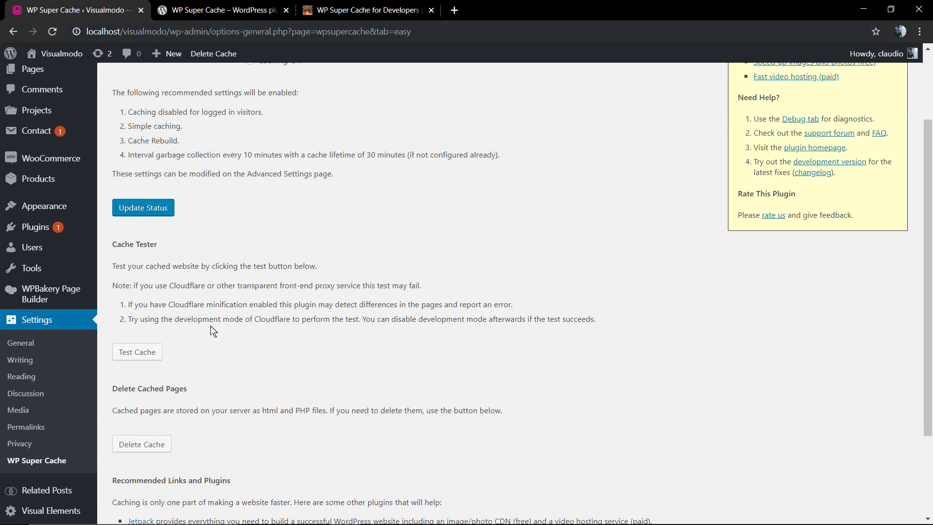
scroll(up, 3)
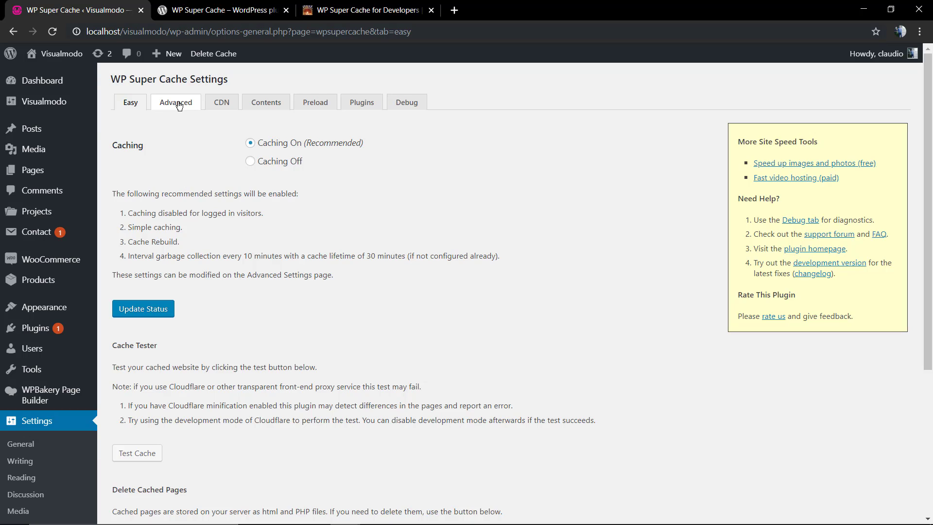
Review the Advanced settings down to Expiry Time & Garbage Collection and reach the Cache Timeout field.
click(176, 102)
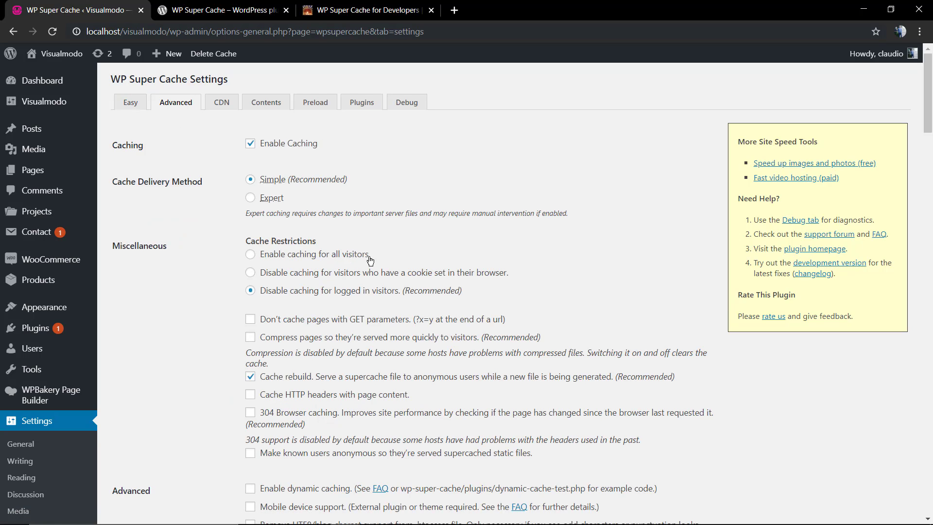
mouse_move(142, 150)
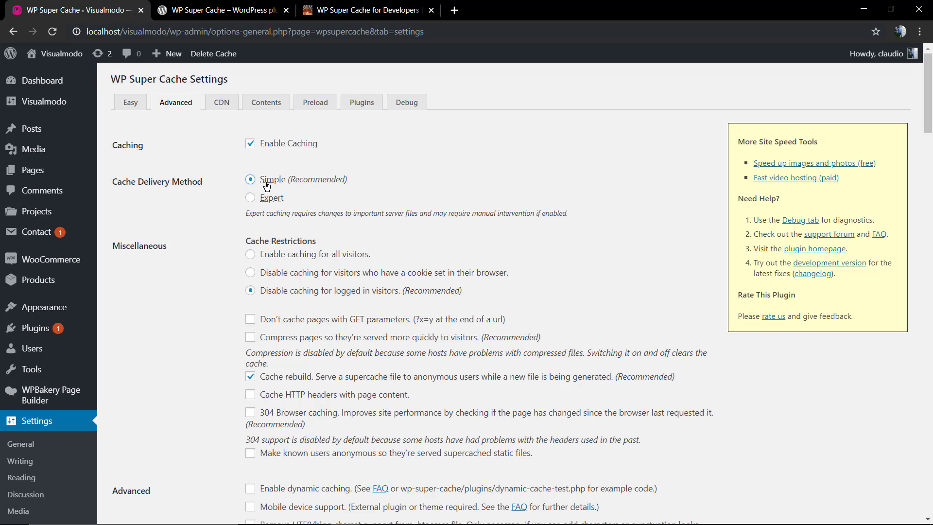
mouse_move(264, 296)
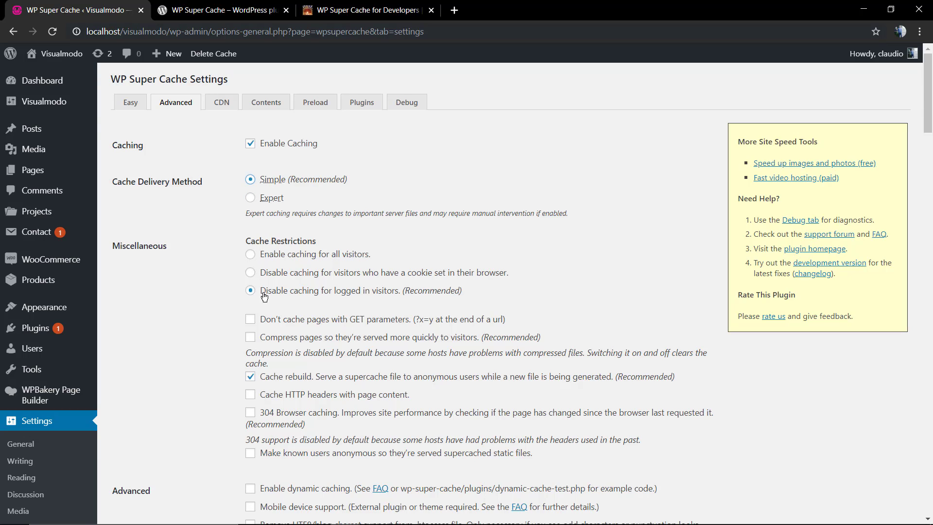
mouse_move(298, 288)
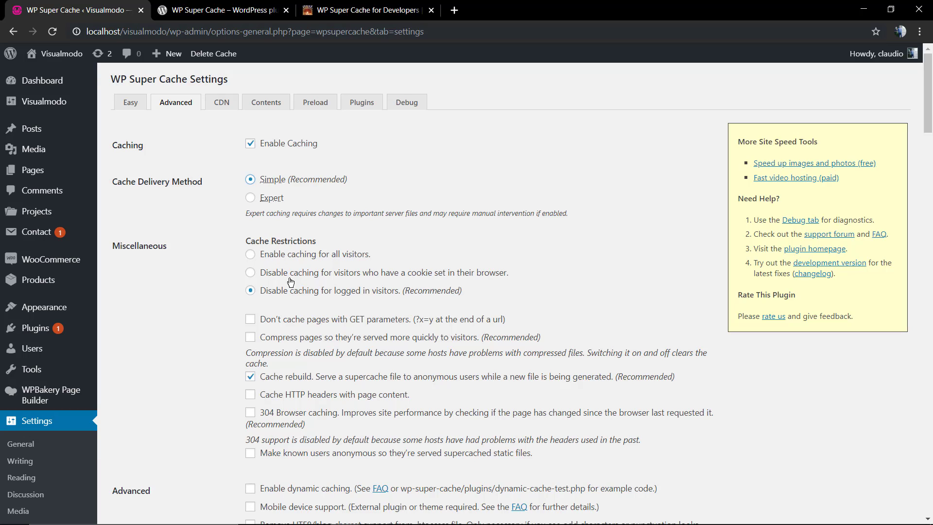
mouse_move(285, 279)
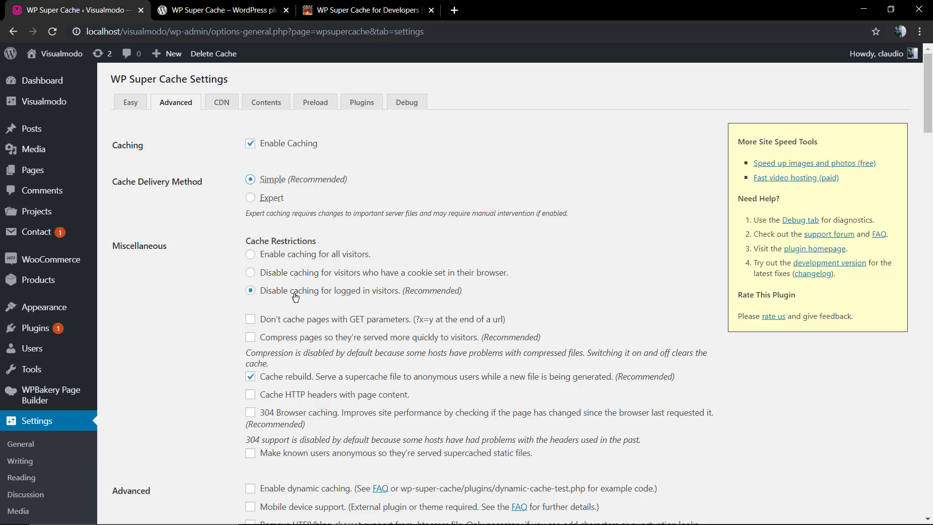
scroll(down, 3)
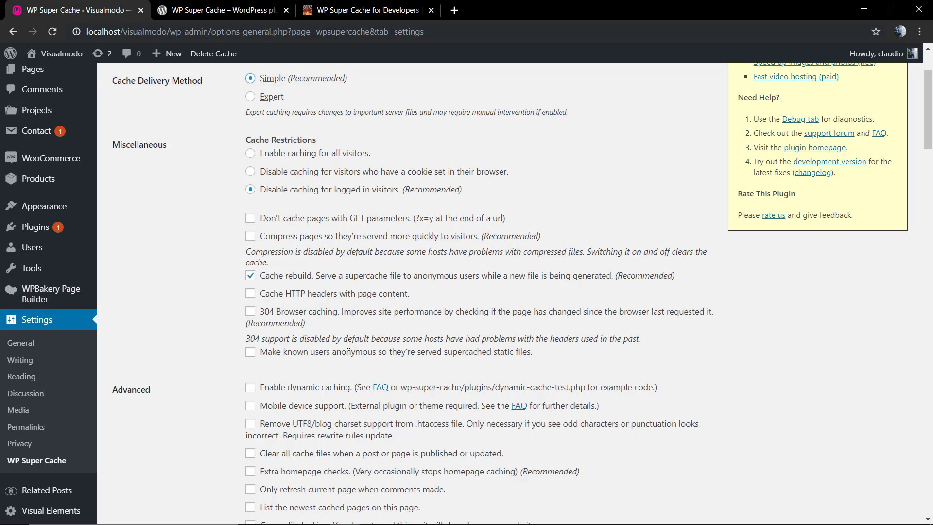
scroll(down, 3)
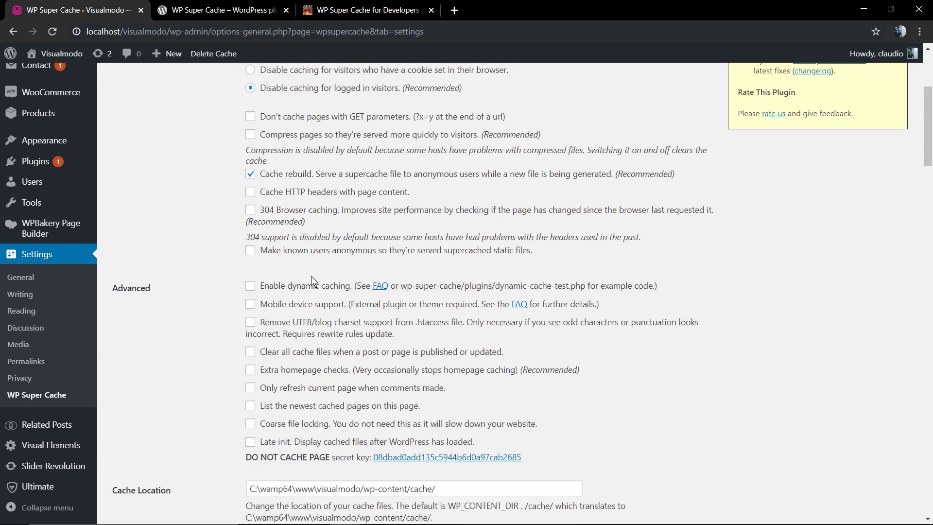
scroll(down, 3)
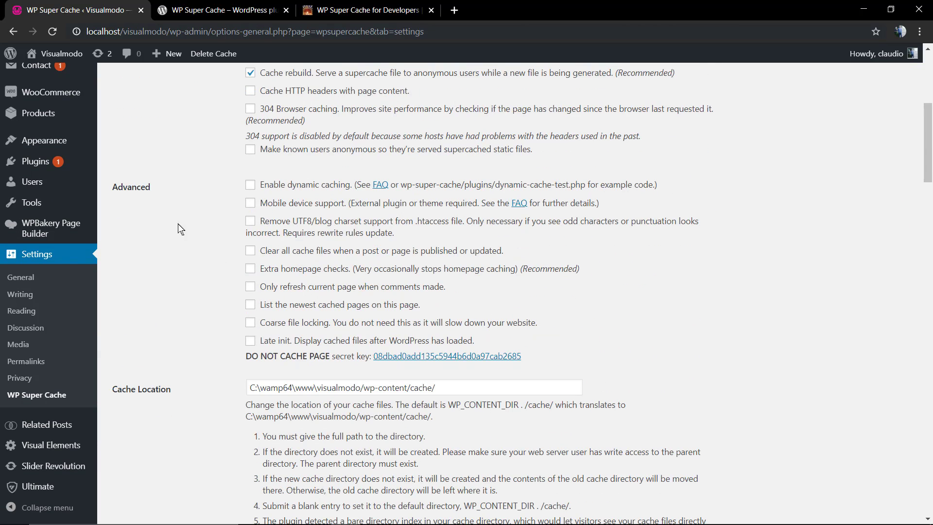
scroll(down, 3)
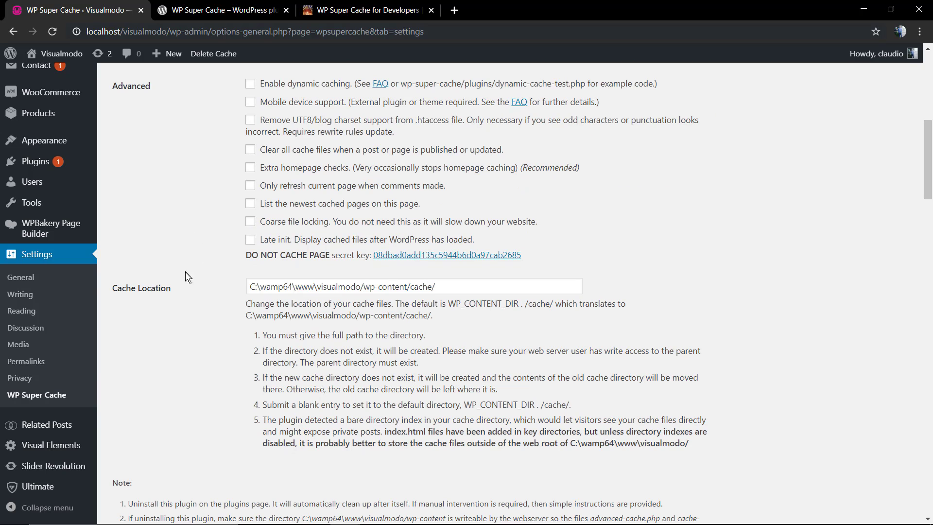
mouse_move(180, 325)
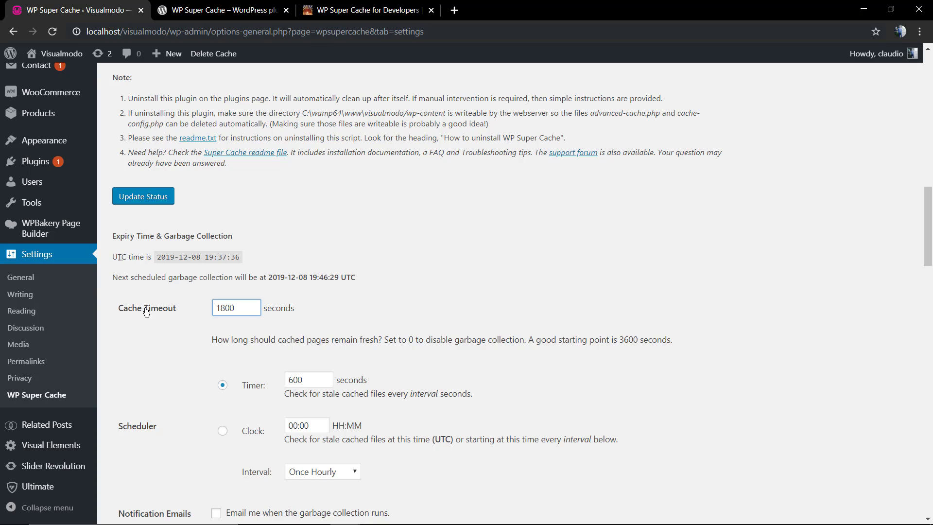
click(236, 308)
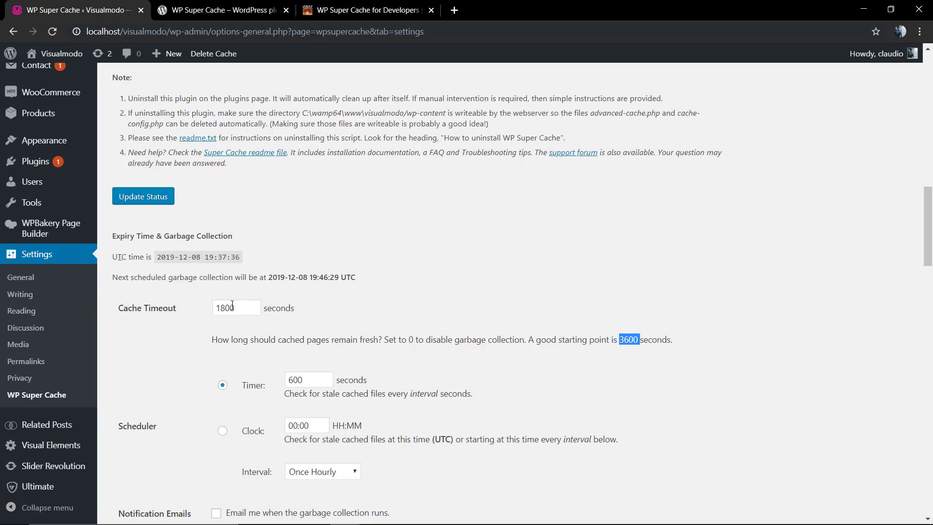
Change the Cache Timeout from 1800 to 5000 seconds.
click(235, 308)
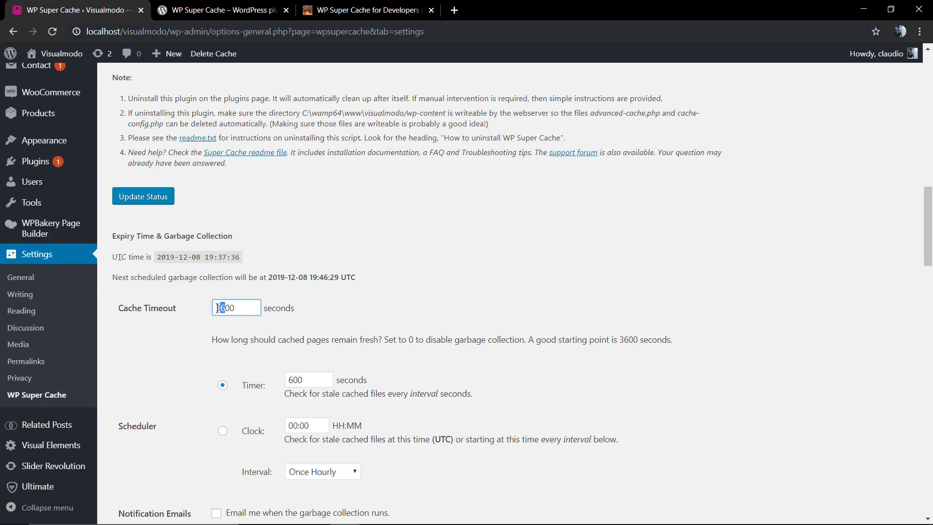
text(5000)
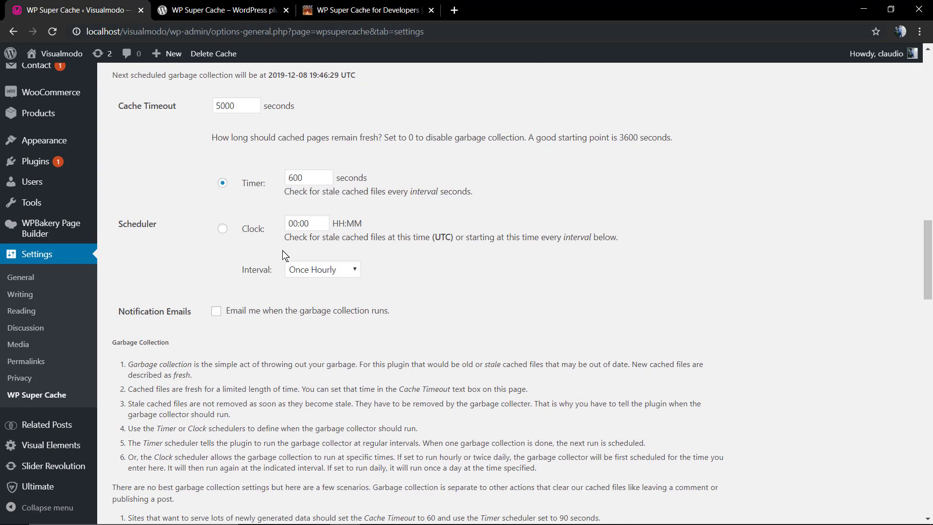
mouse_move(198, 284)
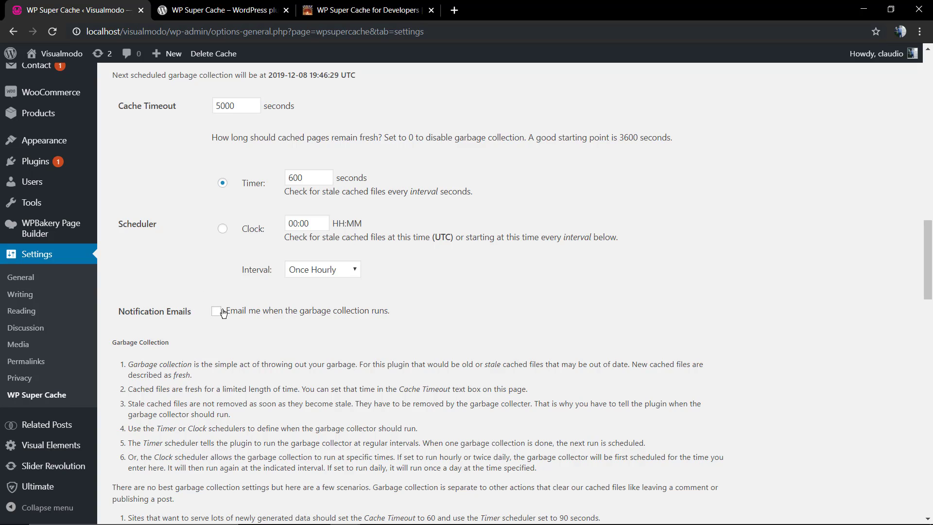
Save the new 5000-second expiry and return to the top of the Advanced settings.
scroll(down, 3)
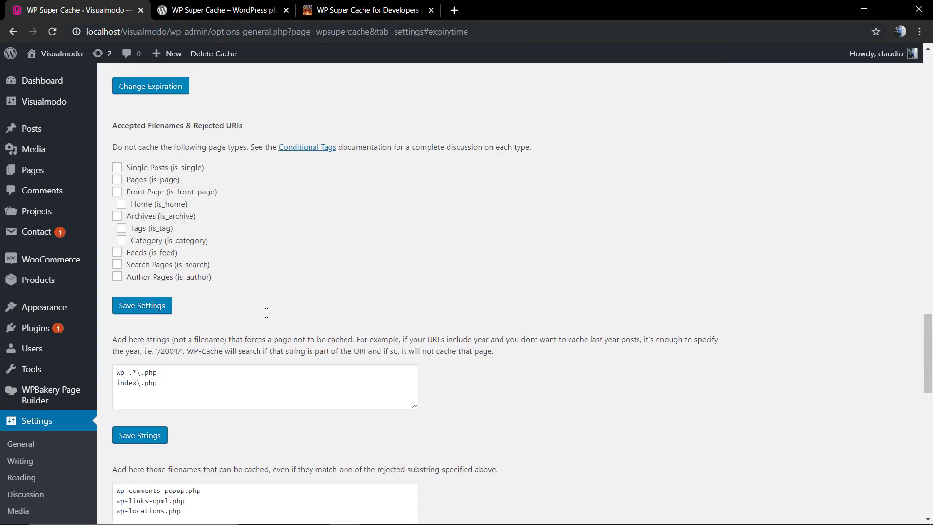
scroll(up, 3)
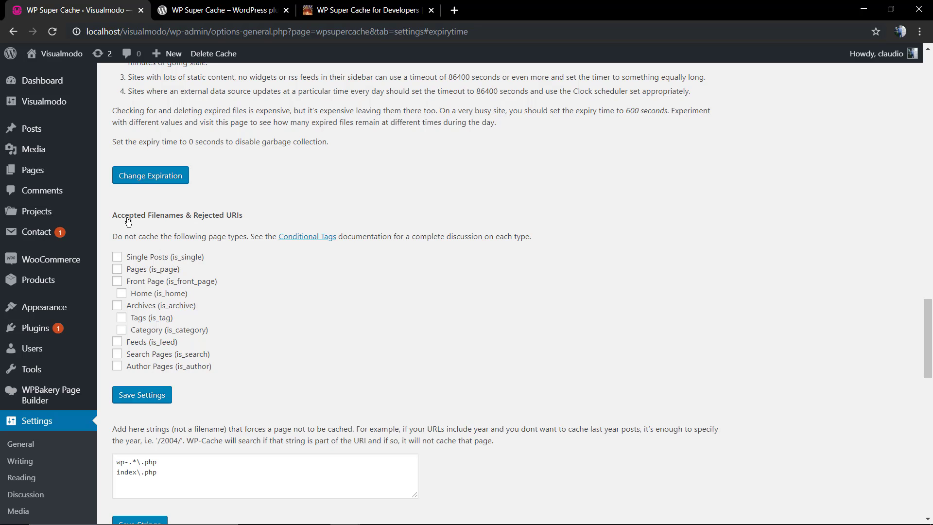
mouse_move(213, 236)
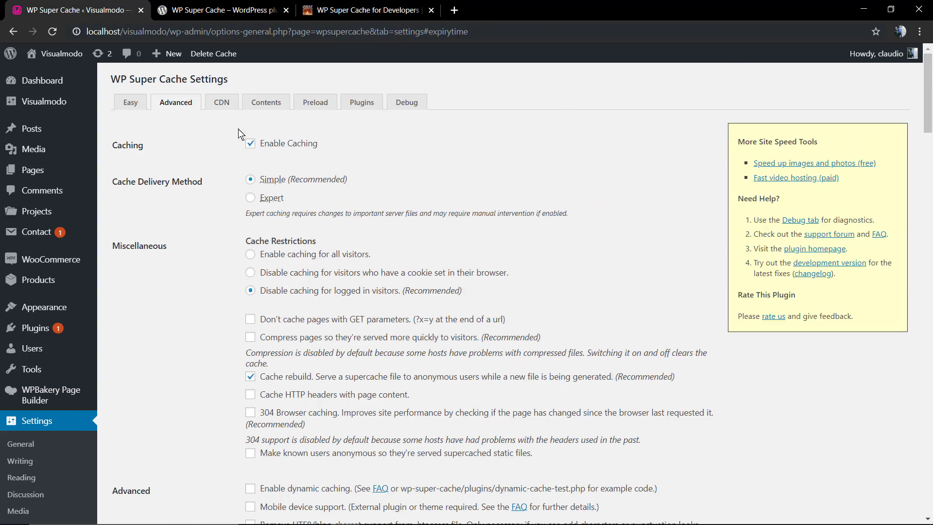
Look over the CDN settings without changes, then view the Contents summary showing zero cached pages.
click(221, 102)
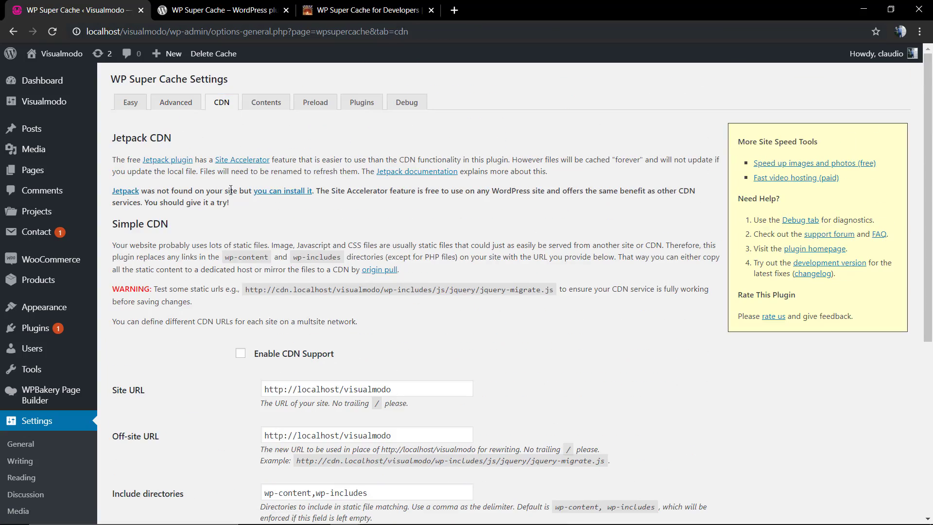
scroll(down, 3)
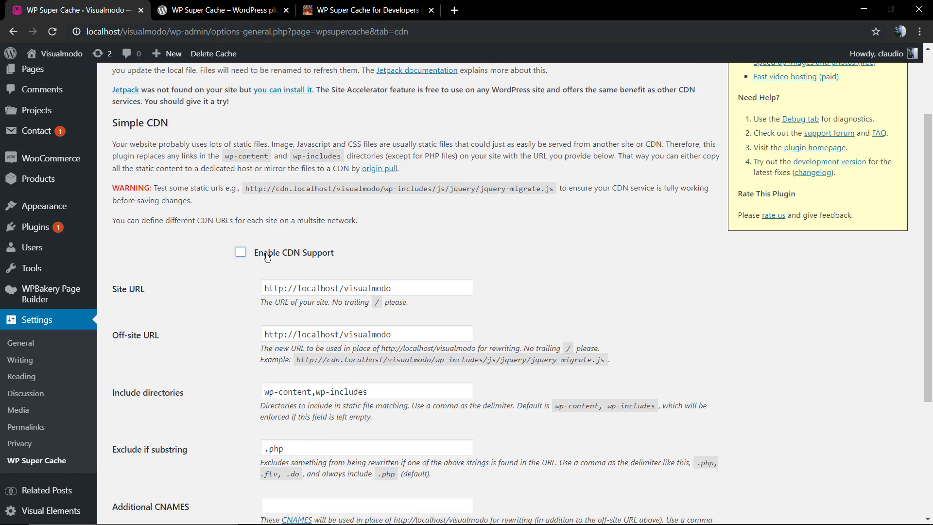
scroll(down, 3)
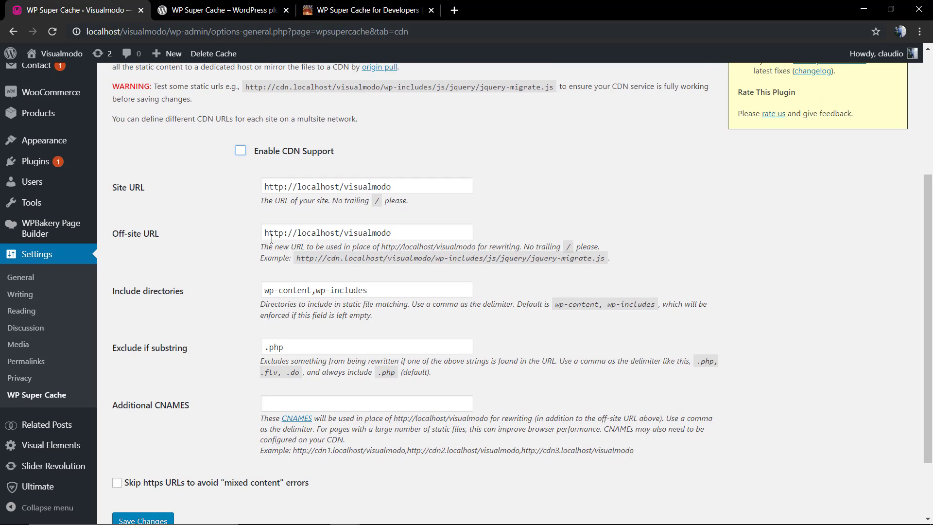
scroll(down, 3)
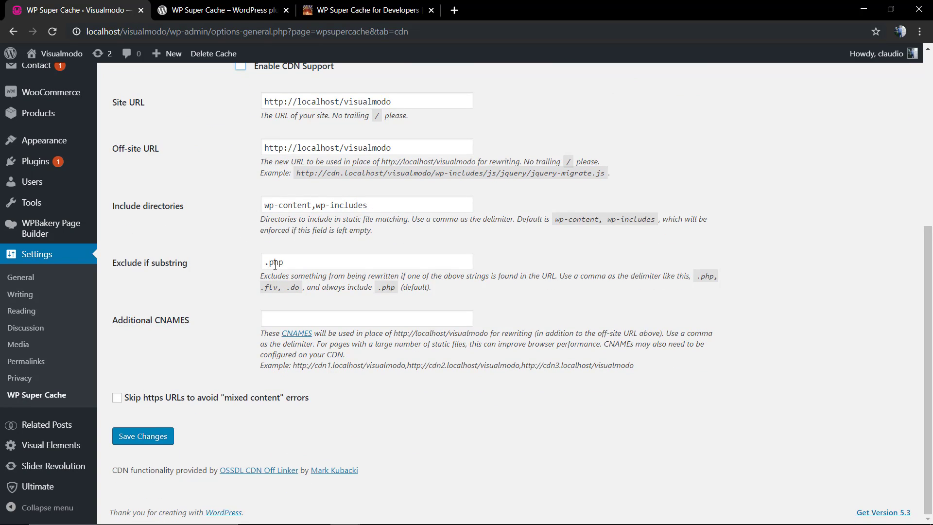
scroll(up, 3)
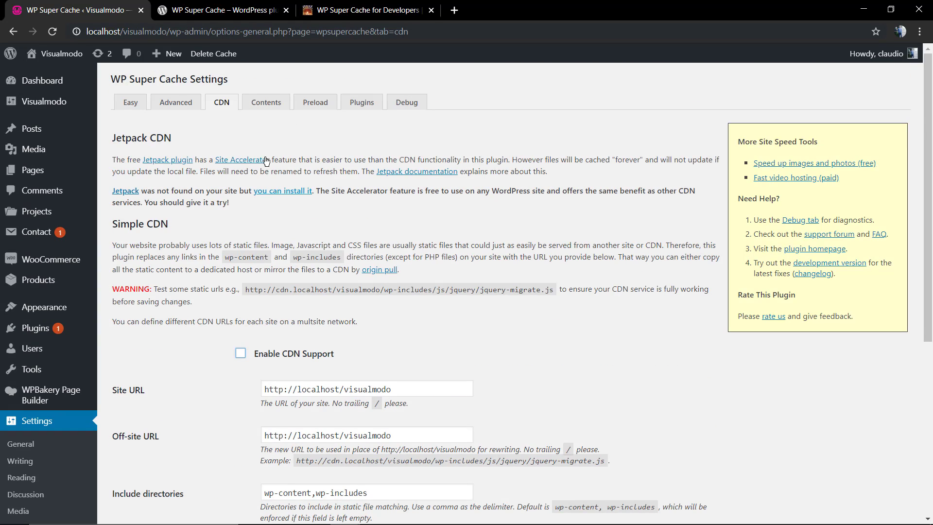
click(265, 102)
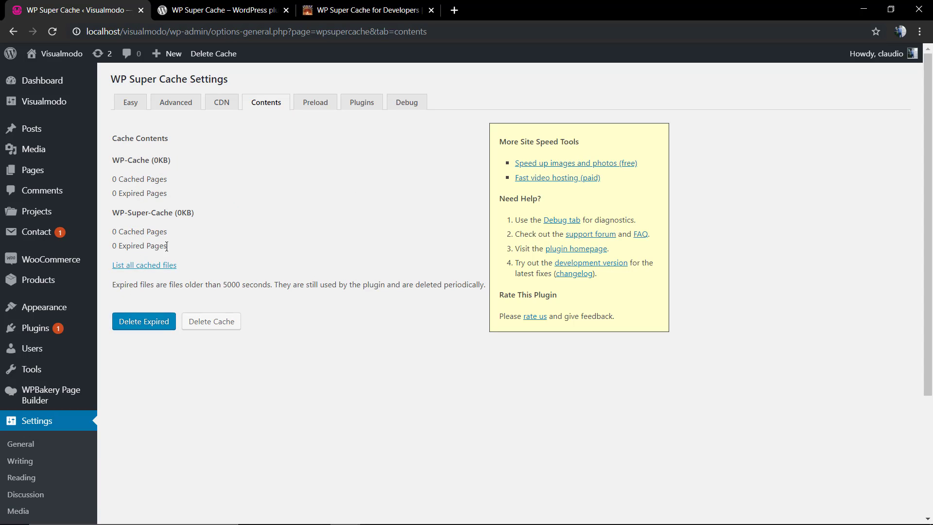
mouse_move(349, 246)
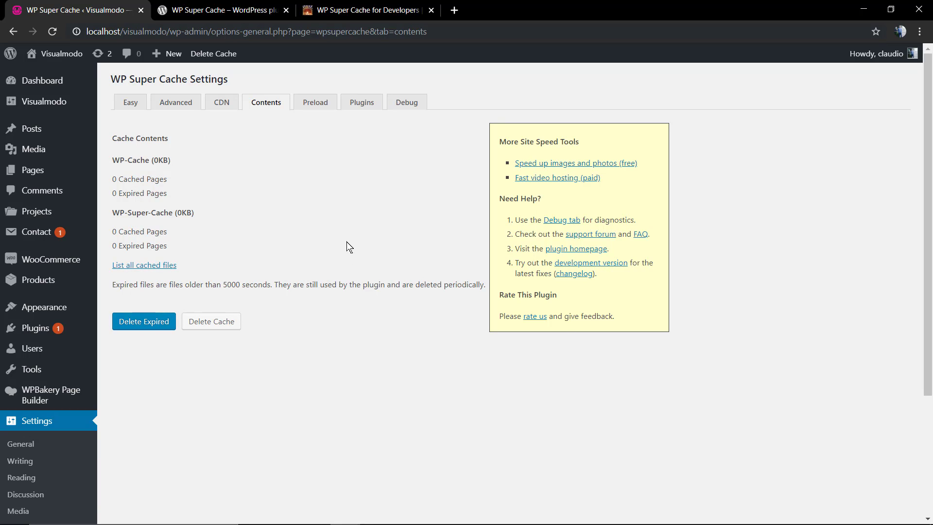
Review the Preload options unchanged, then view the cache Plugins page with Awaiting Moderation and Bad Behavior disabled.
click(315, 102)
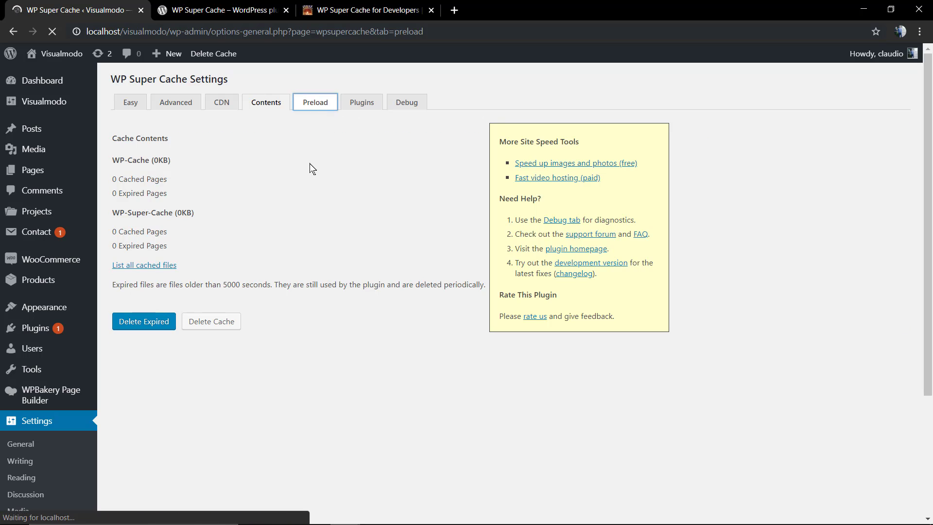
click(315, 102)
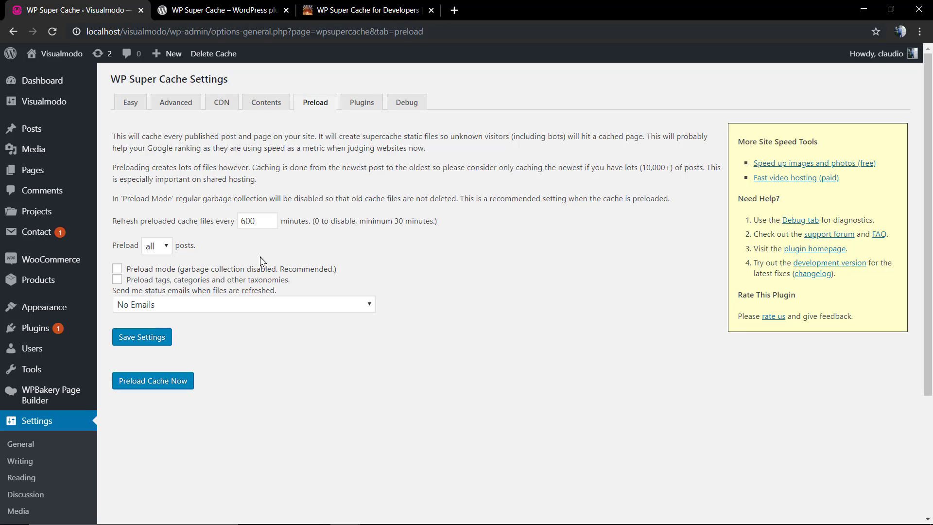
mouse_move(256, 234)
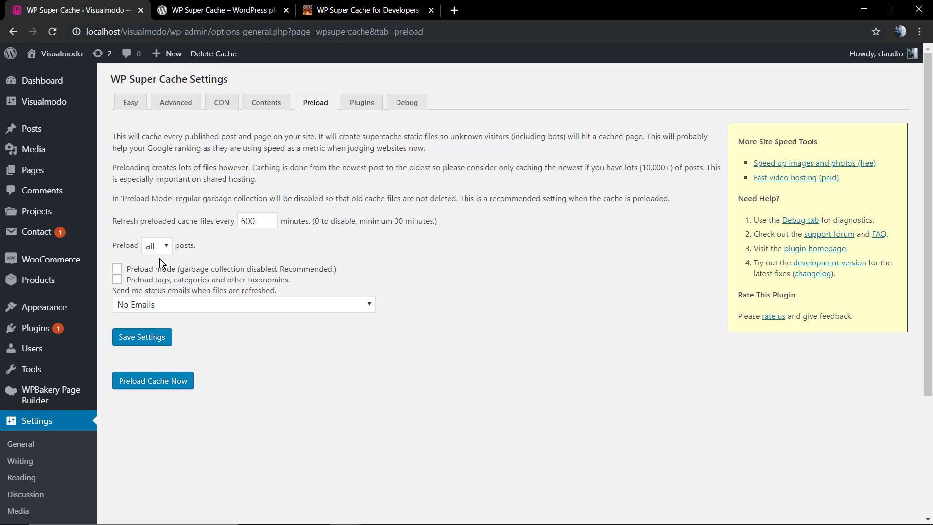
mouse_move(225, 259)
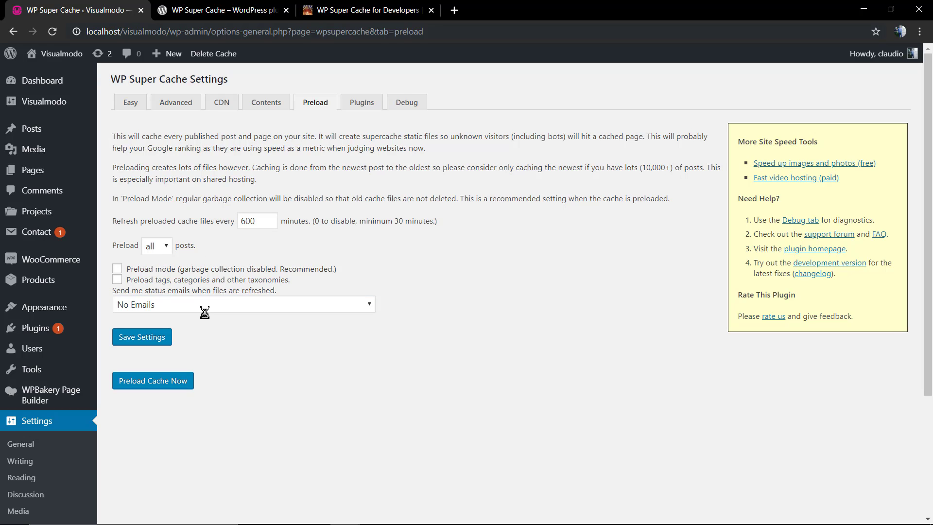
mouse_move(343, 195)
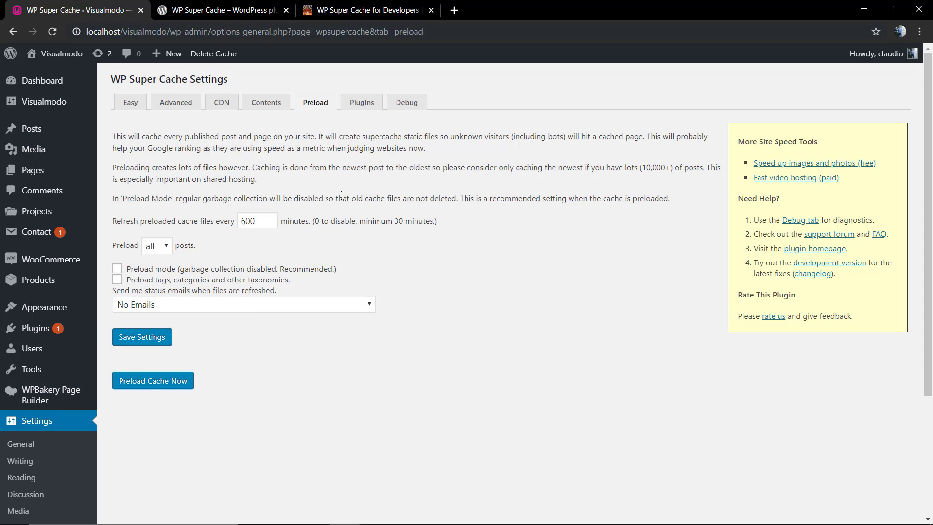
click(361, 102)
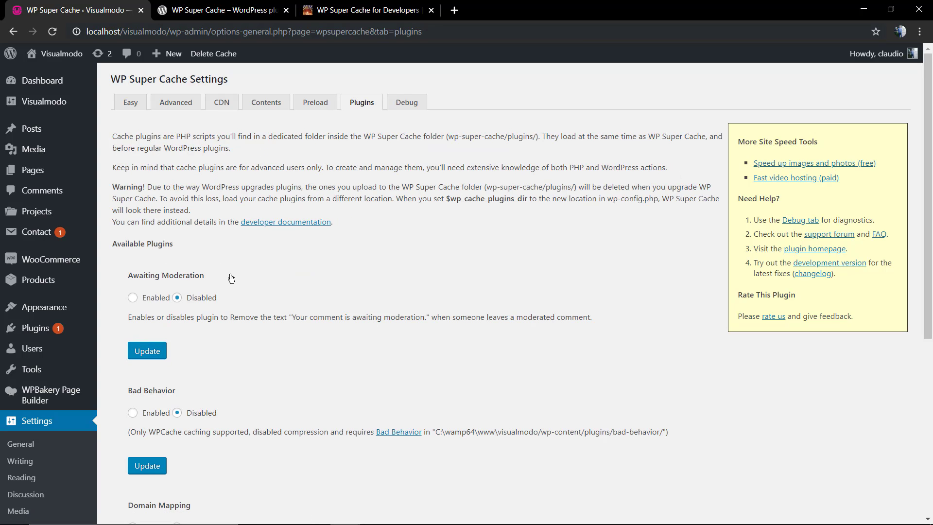
scroll(down, 3)
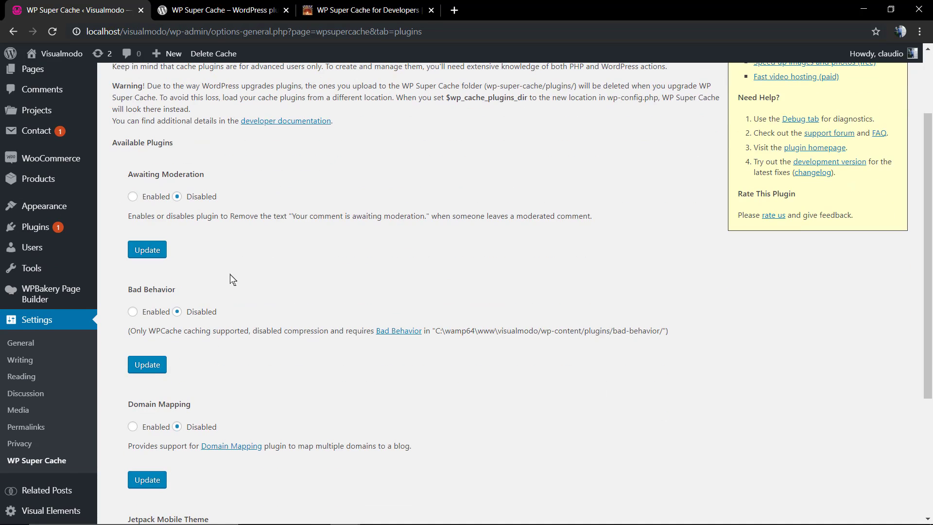
scroll(down, 3)
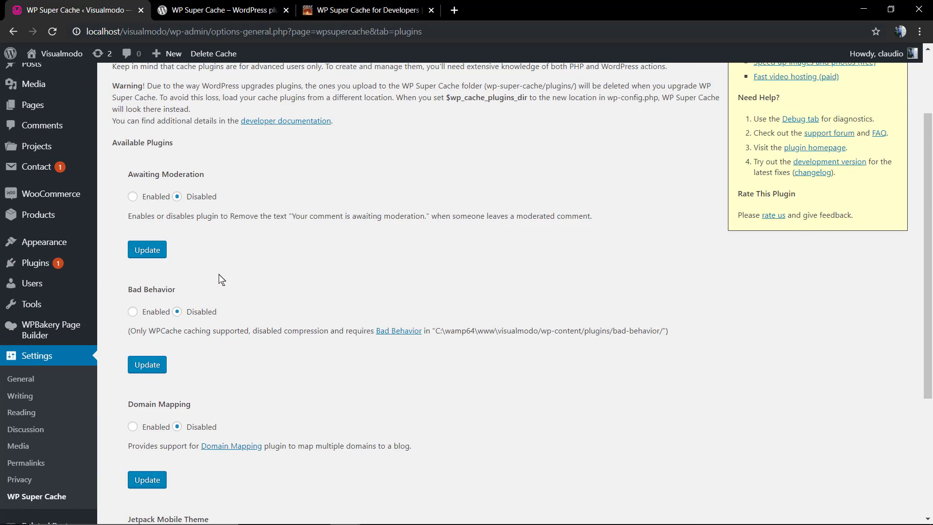
scroll(up, 3)
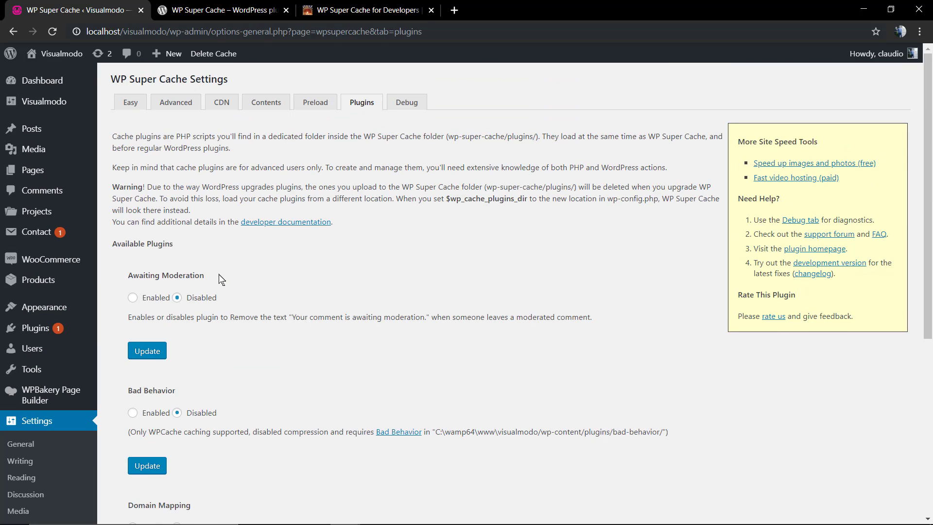
scroll(down, 3)
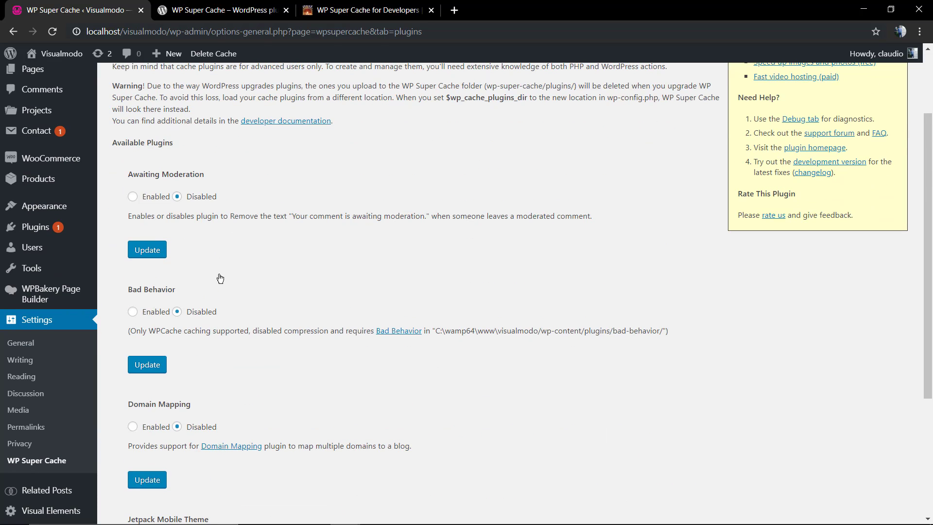
scroll(down, 3)
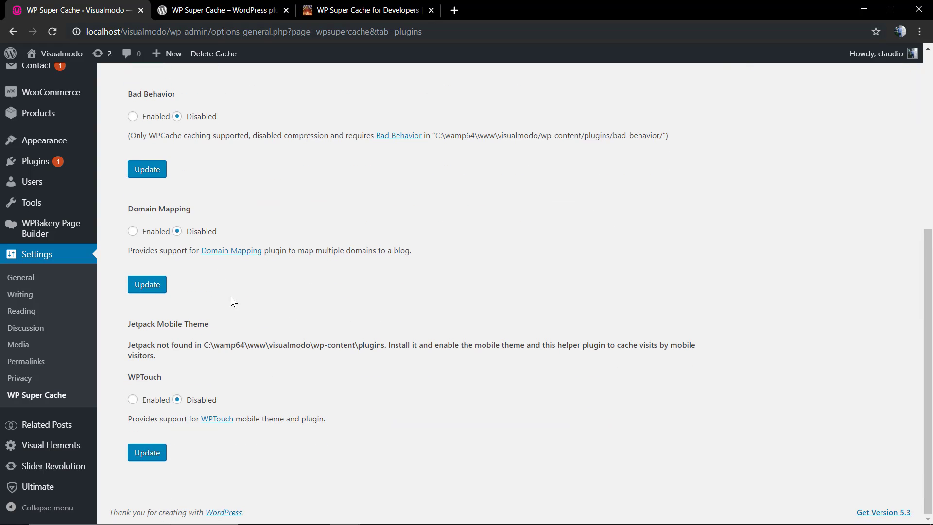
mouse_move(228, 340)
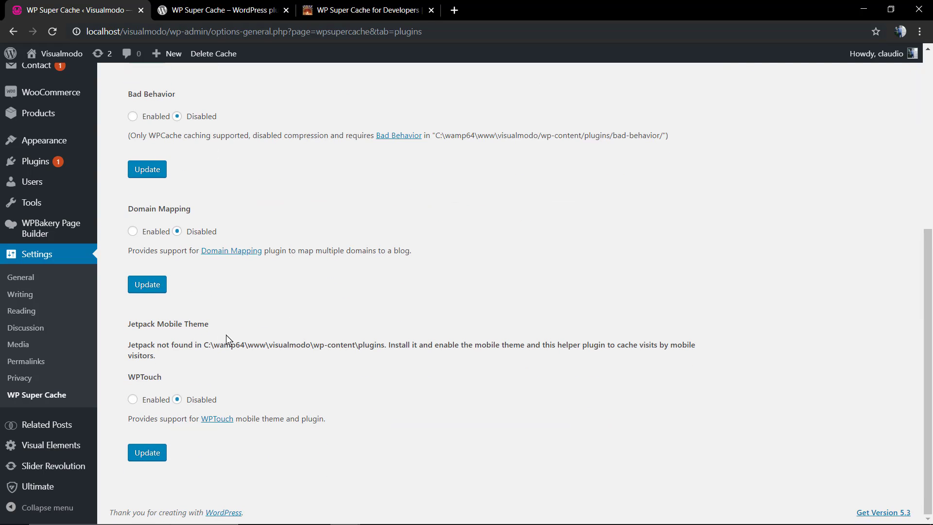
mouse_move(241, 310)
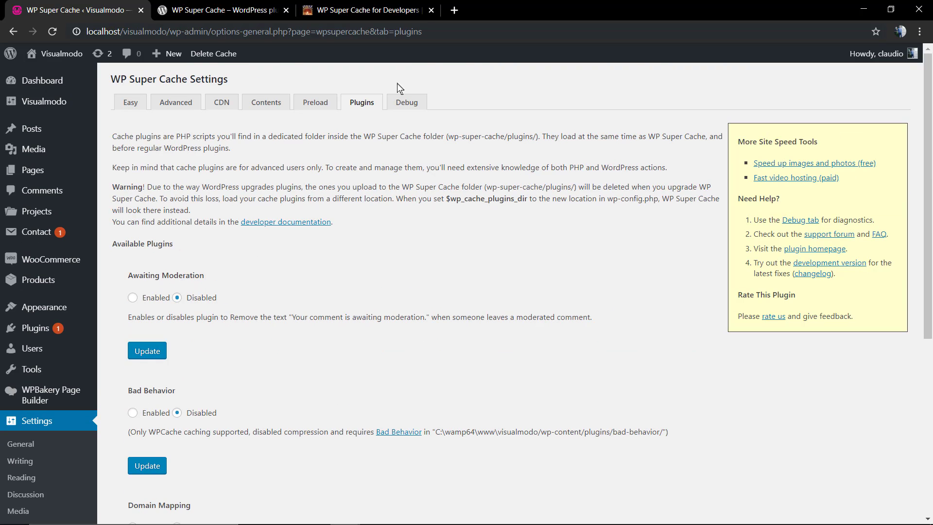
Review the Debug settings without changes, then return to the Easy settings with caching on.
click(406, 102)
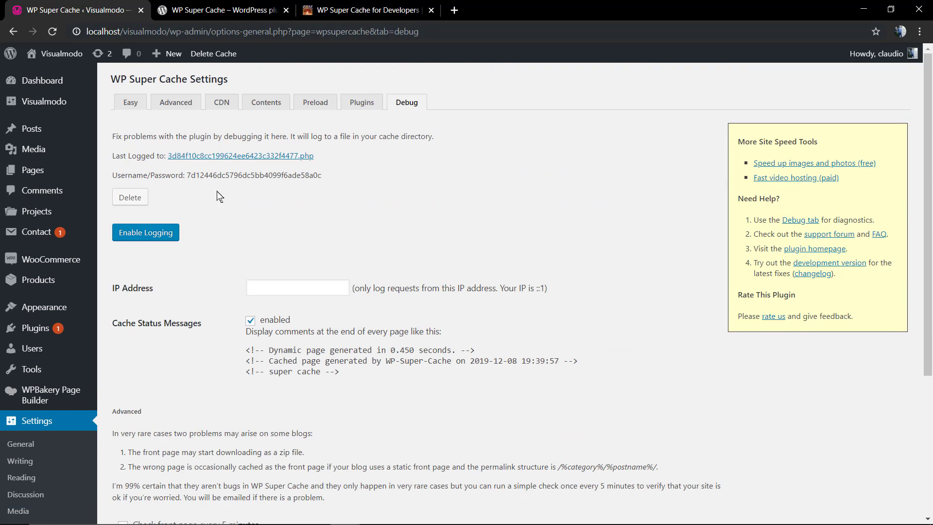
mouse_move(216, 227)
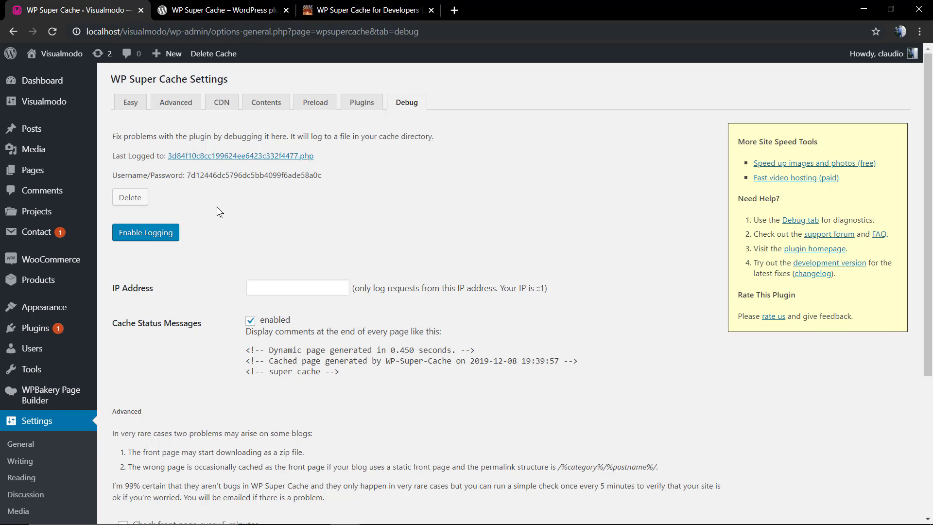
mouse_move(216, 213)
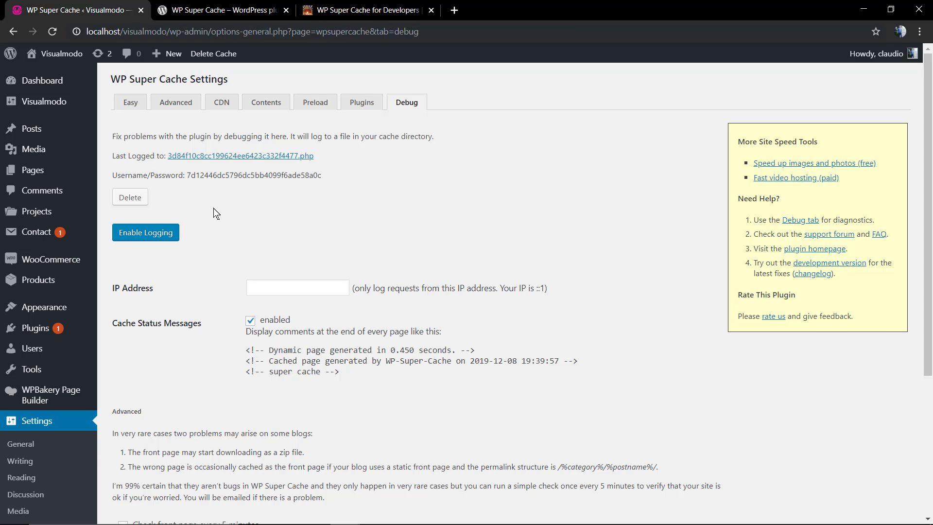
scroll(down, 3)
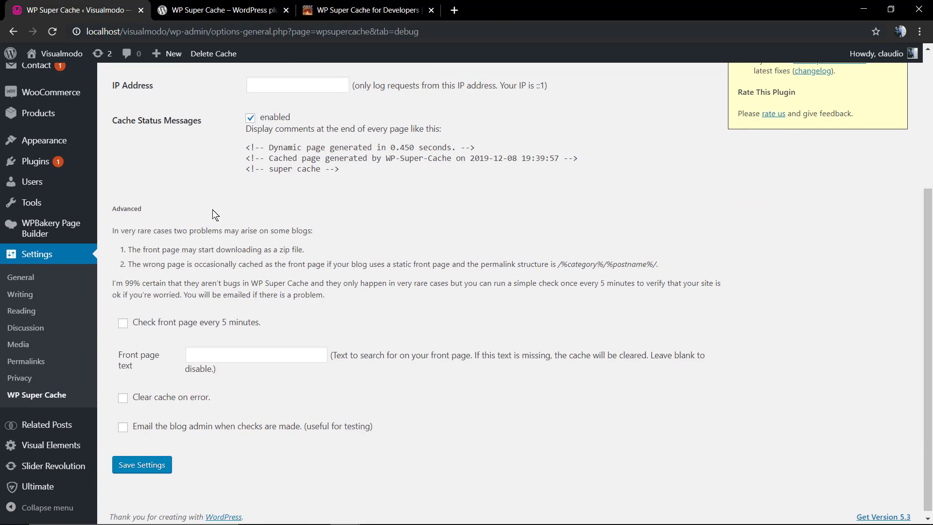
scroll(down, 3)
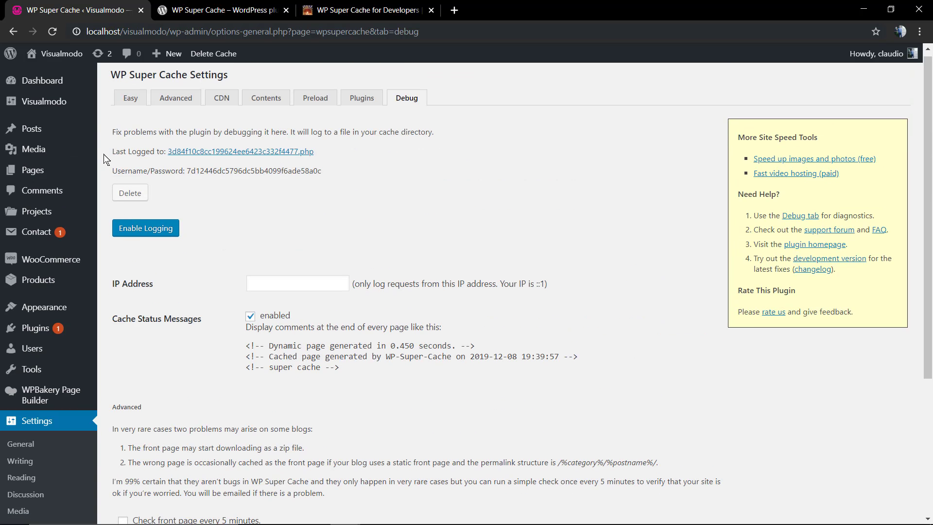
click(129, 97)
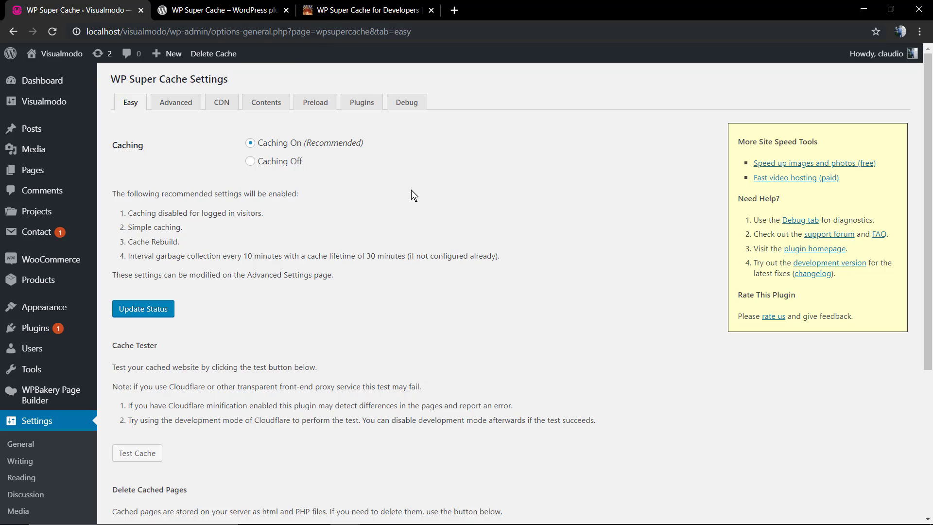
mouse_move(791, 180)
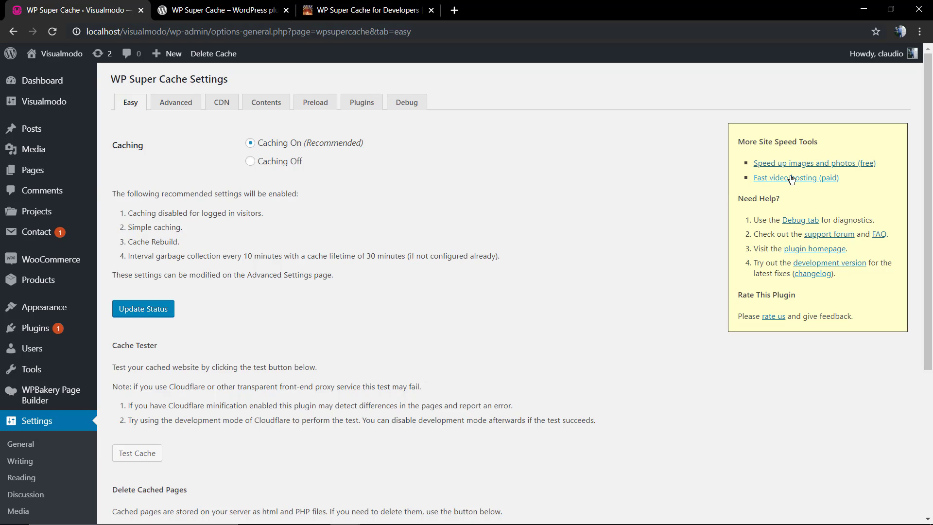
mouse_move(772, 167)
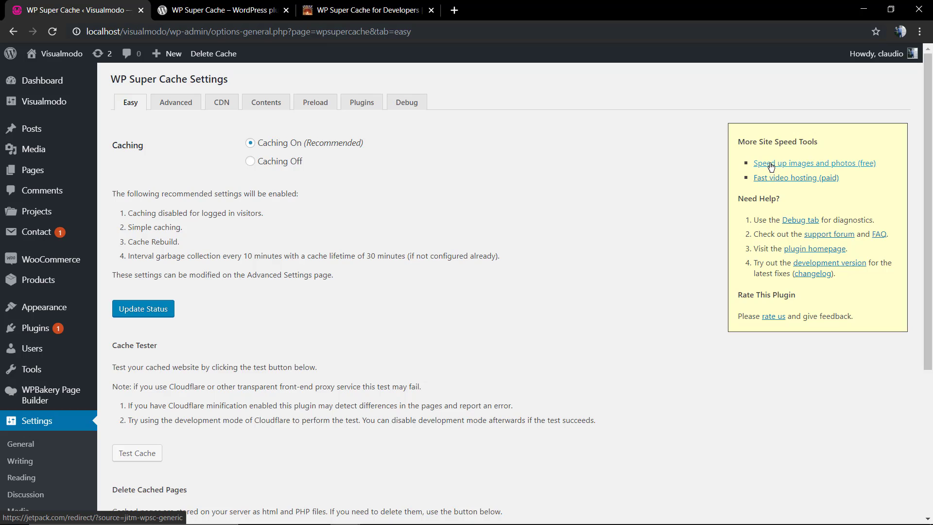
mouse_move(791, 219)
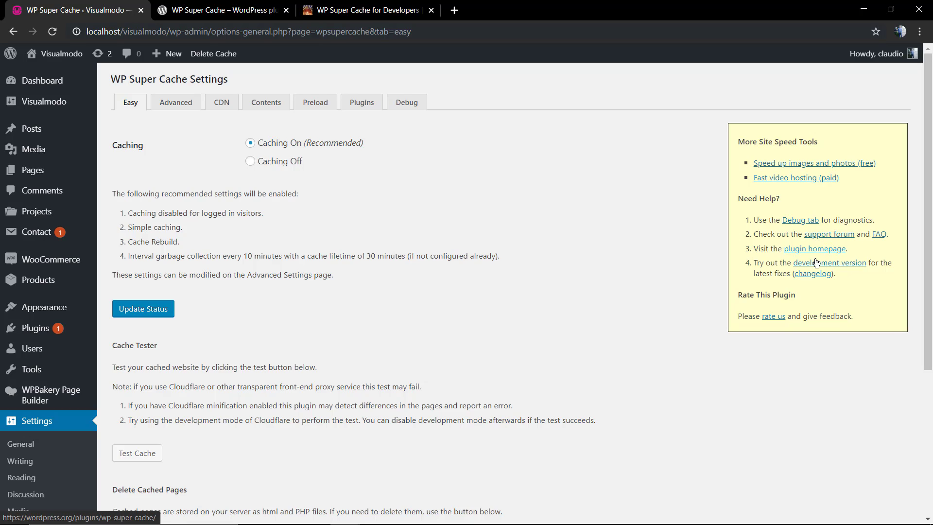
mouse_move(807, 227)
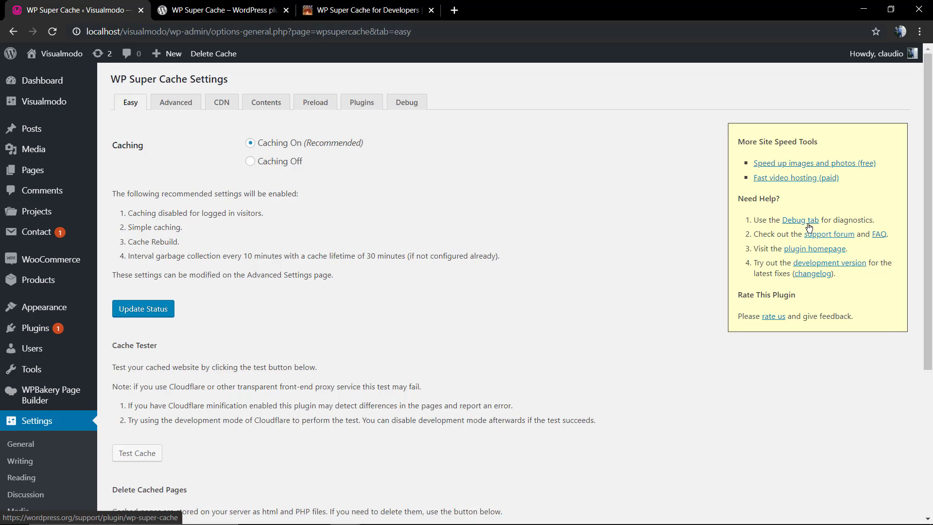